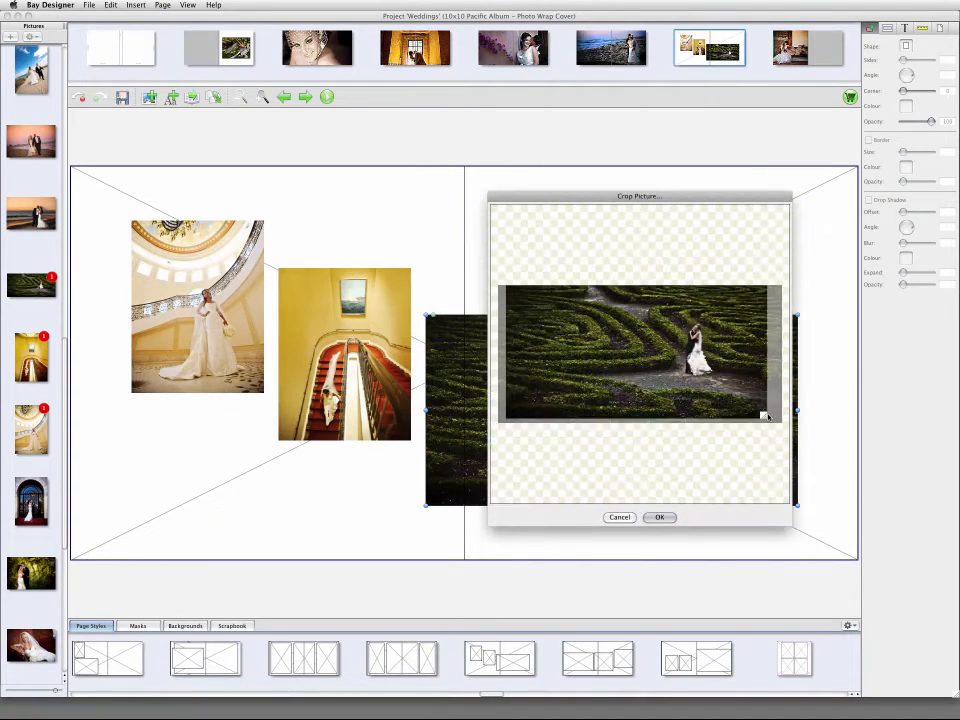
Tighten the crop around the couple in the hedge-maze photo and apply it
{"action": "left_click_drag", "start_coordinate": [765, 415], "coordinate": [740, 405]}
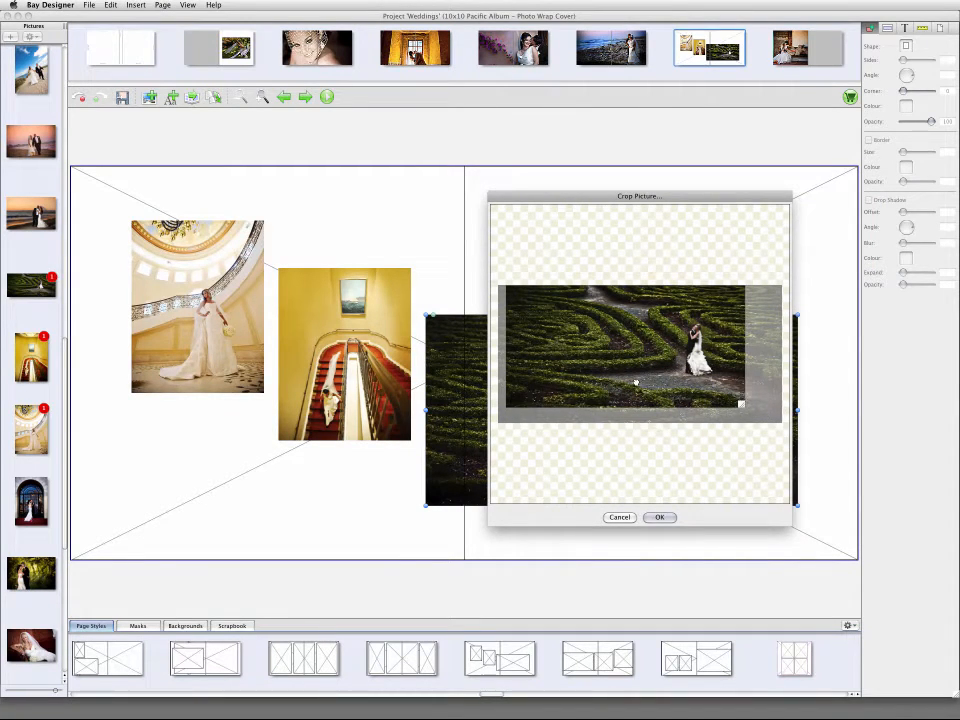
{"action": "left_click", "coordinate": [659, 517]}
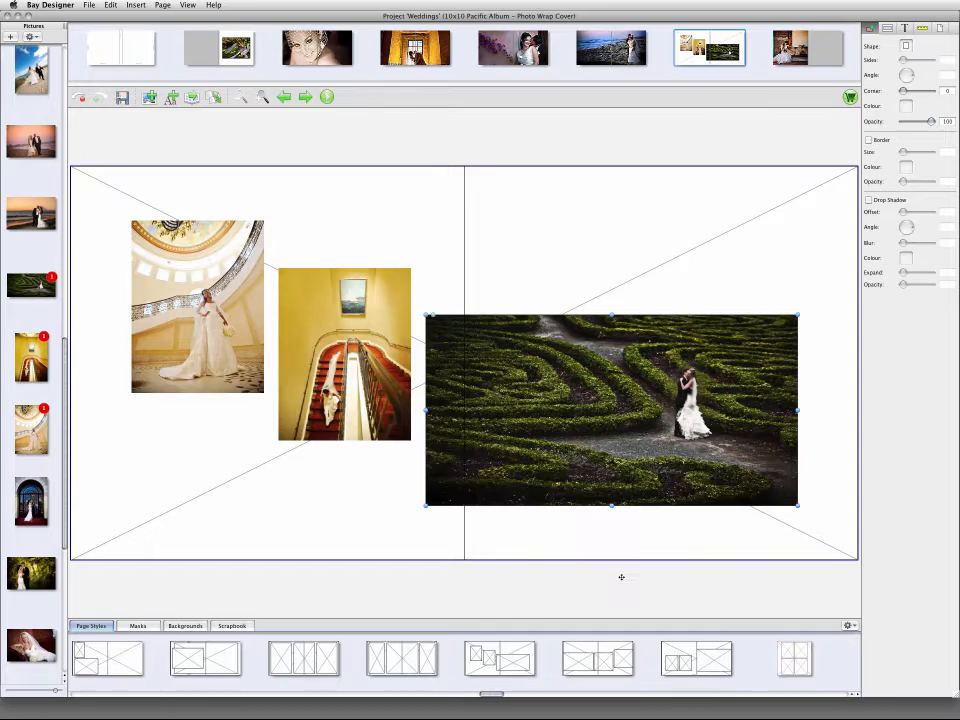
{"action": "left_click", "coordinate": [185, 626]}
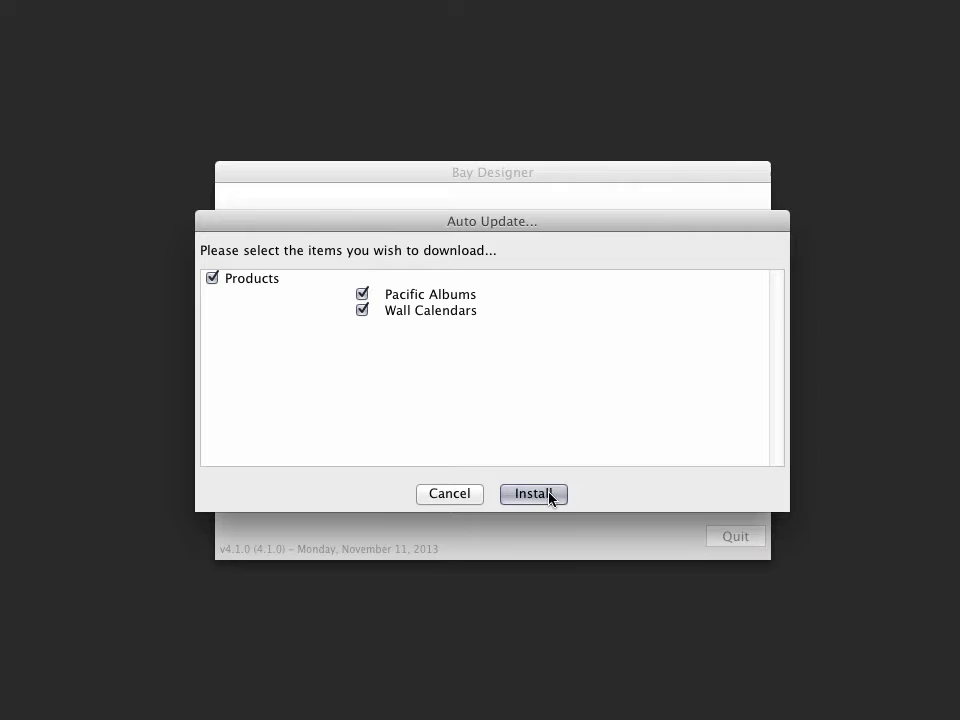
Install the checked Pacific Albums and Wall Calendars updates and finish the update
{"action": "left_click", "coordinate": [533, 493]}
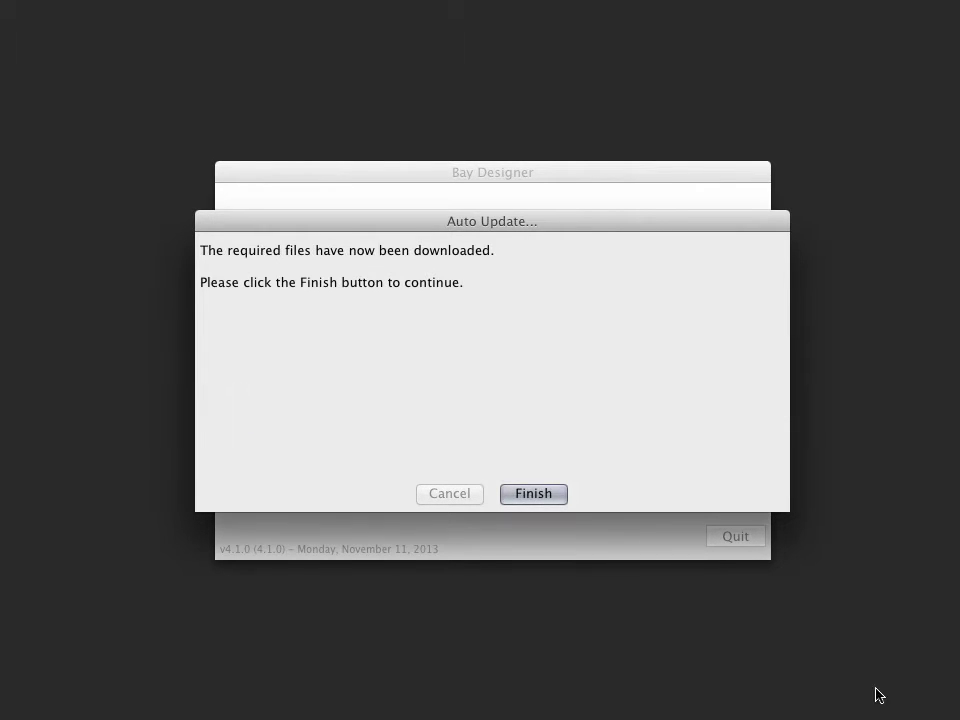
{"action": "left_click", "coordinate": [533, 493]}
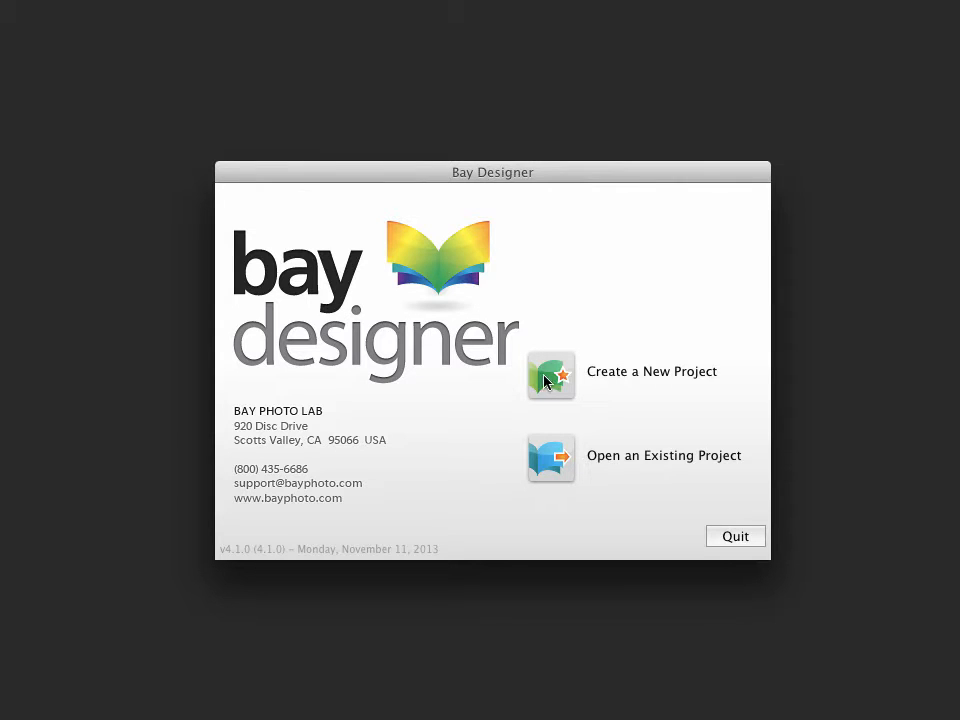
Create a Press Printed Wall Calendars project and review the Monthly Calendar Style CM16 details
{"action": "left_click", "coordinate": [551, 376]}
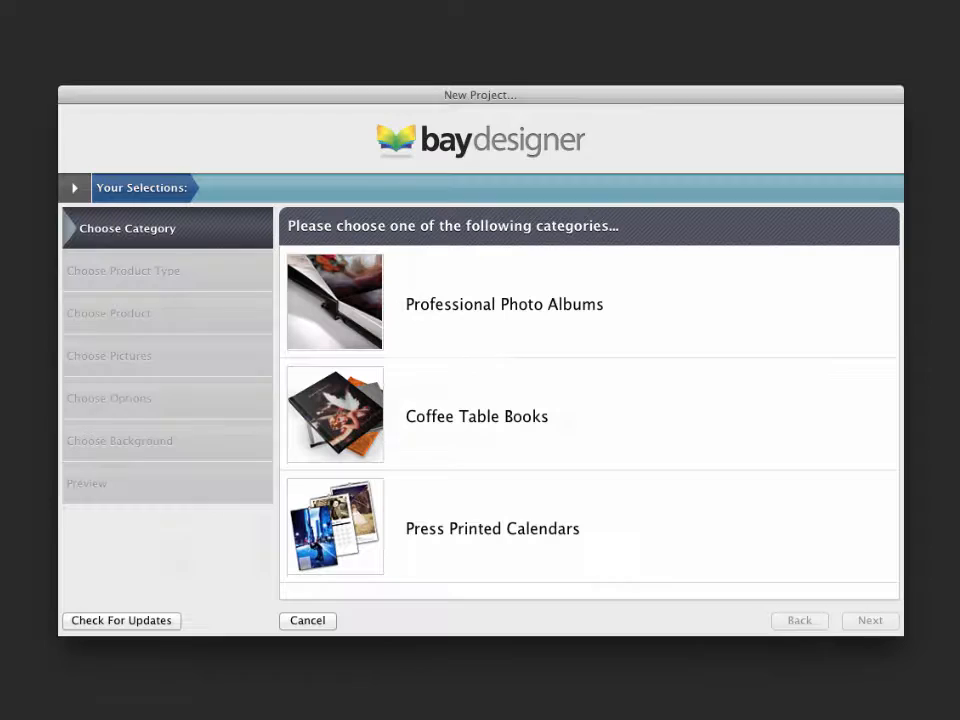
{"action": "left_click", "coordinate": [334, 527]}
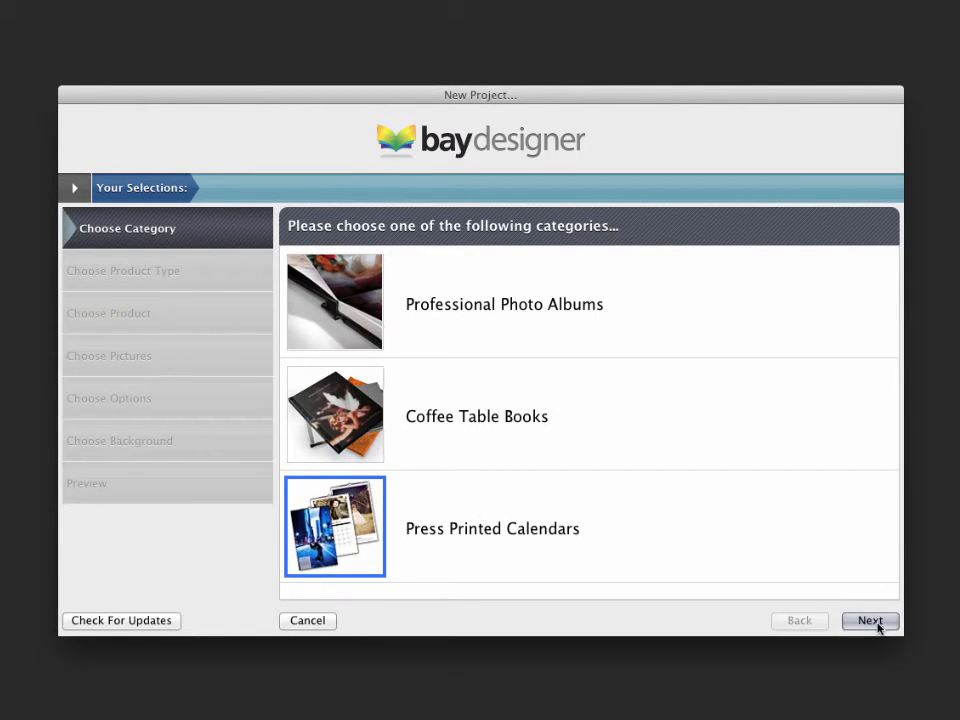
{"action": "left_click", "coordinate": [869, 620]}
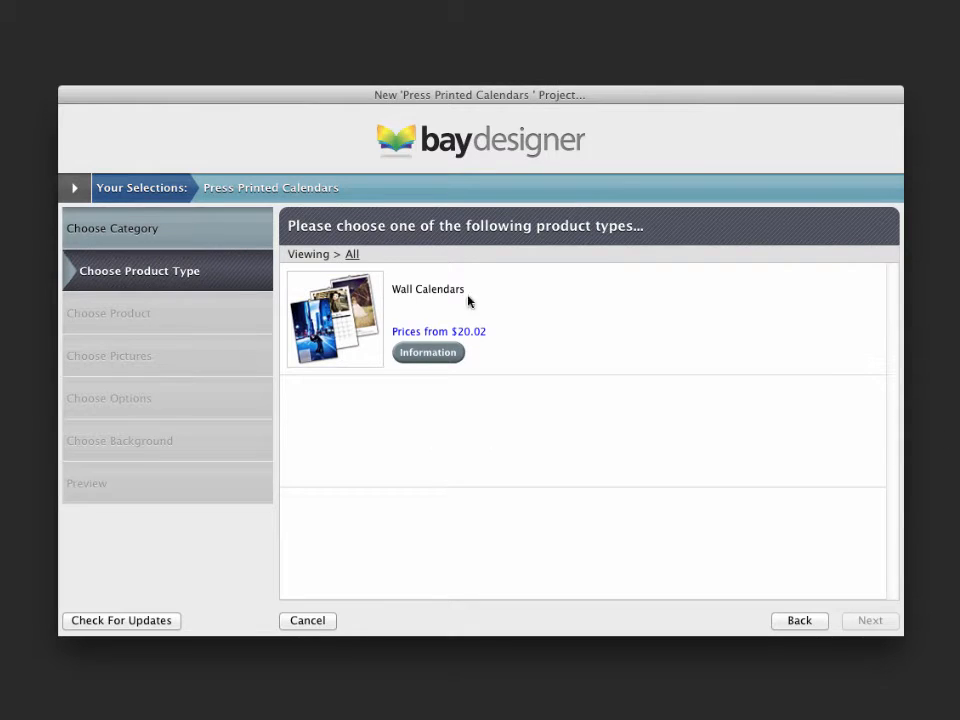
{"action": "left_click", "coordinate": [334, 318]}
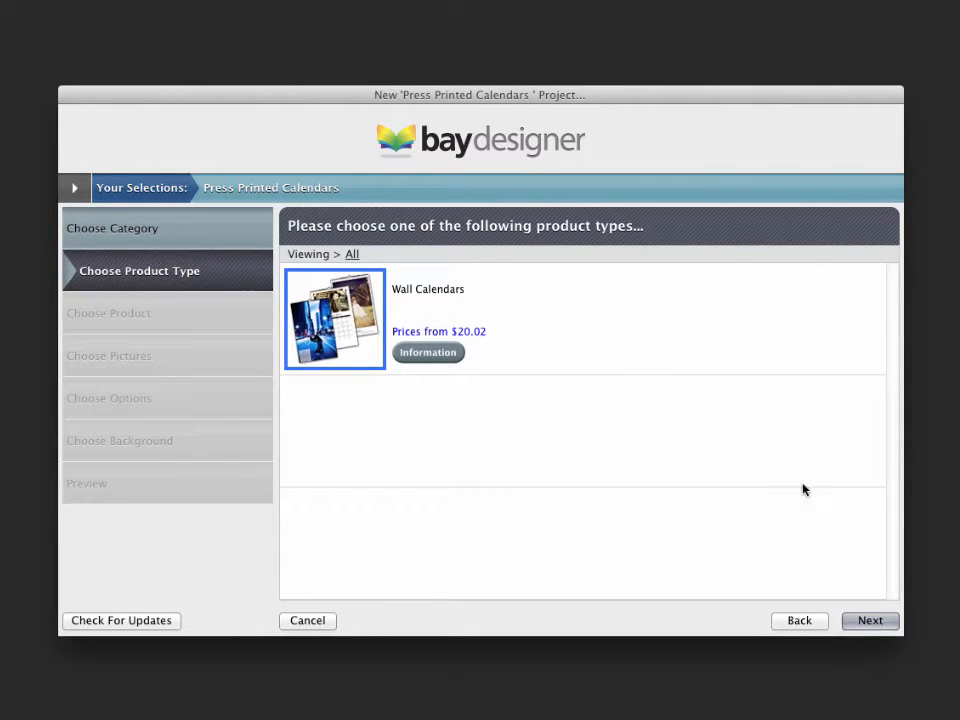
{"action": "left_click", "coordinate": [869, 620]}
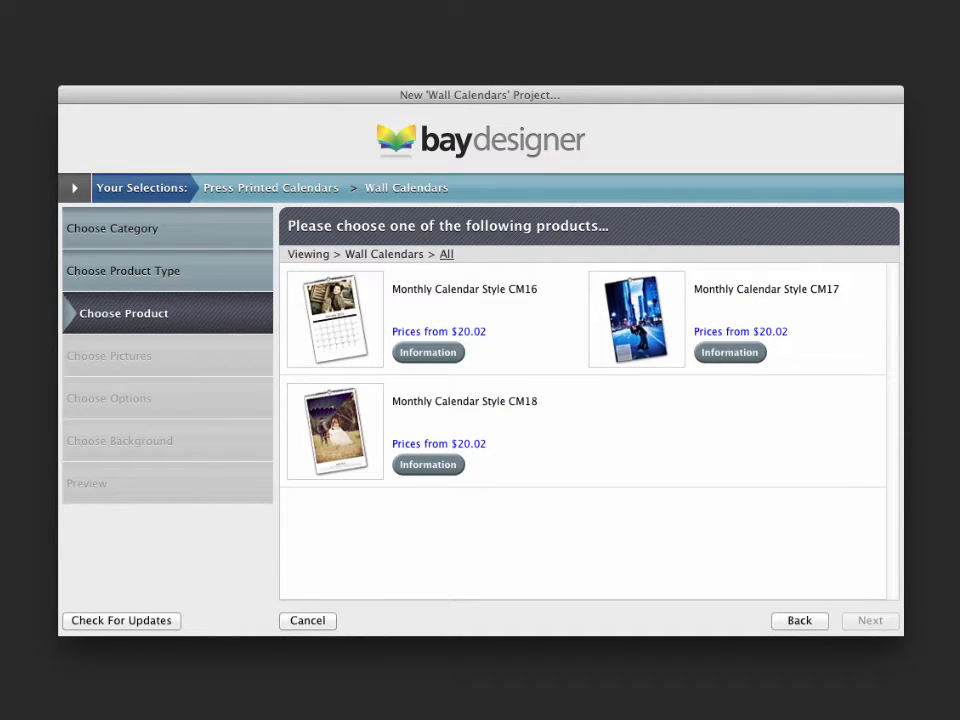
{"action": "left_click", "coordinate": [428, 352]}
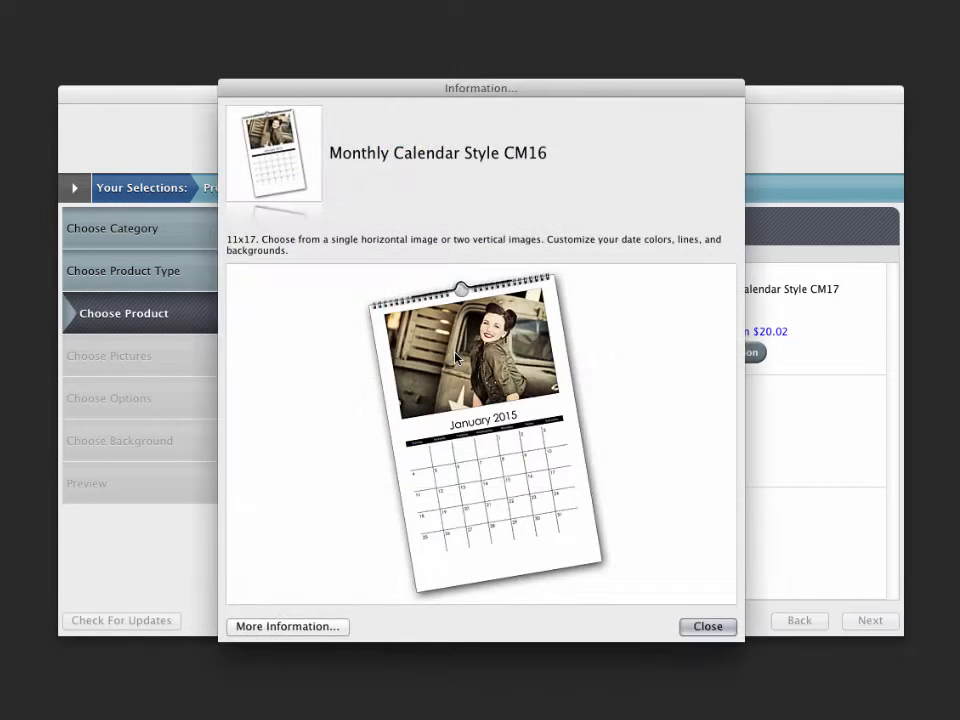
{"action": "mouse_move", "coordinate": [938, 469]}
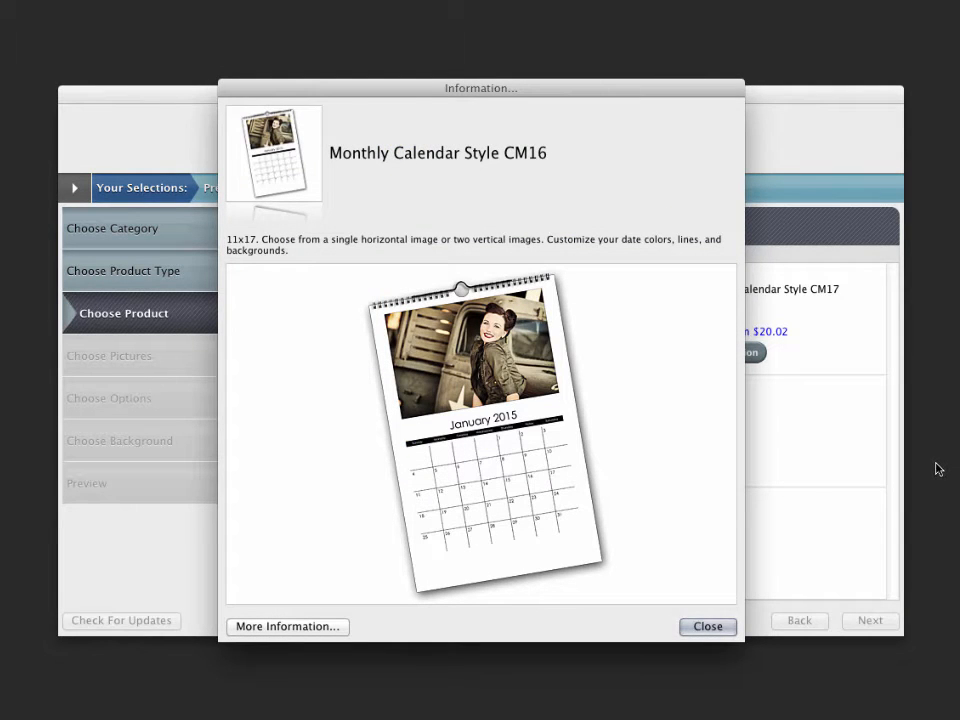
{"action": "left_click", "coordinate": [707, 626]}
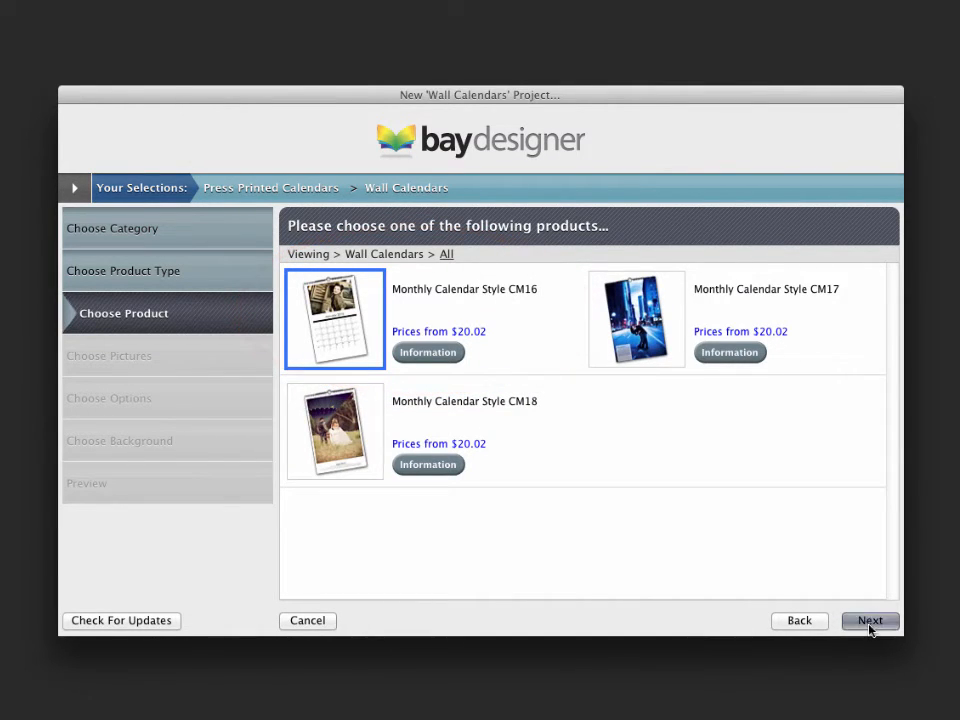
Import a folder of sixteen portrait and wedding photos into the picture list
{"action": "left_click", "coordinate": [869, 620]}
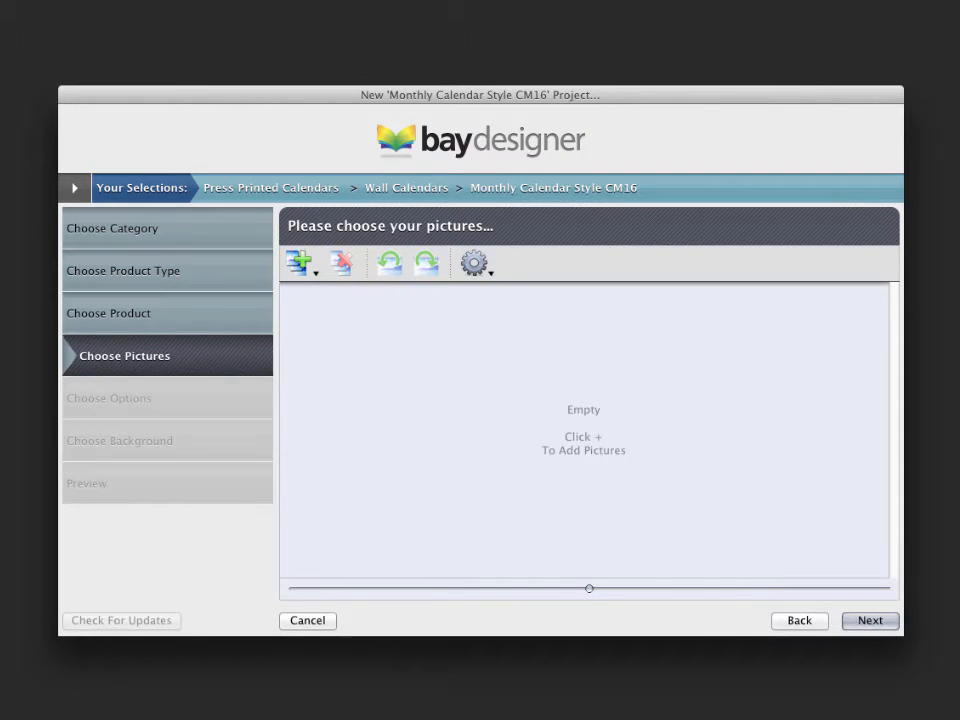
{"action": "mouse_move", "coordinate": [477, 429]}
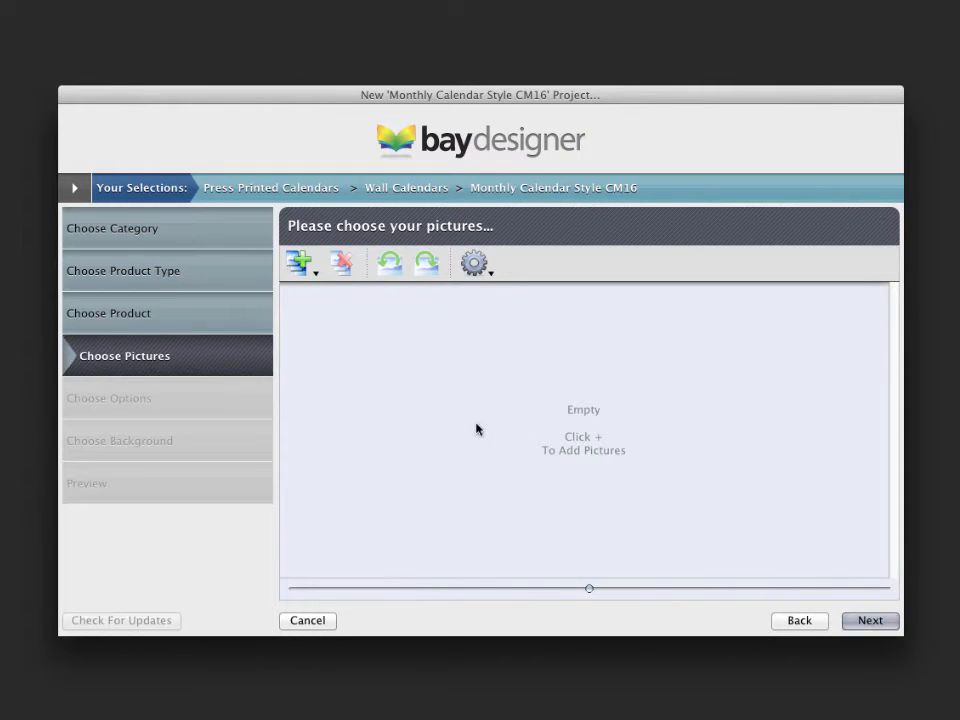
{"action": "left_click", "coordinate": [300, 263]}
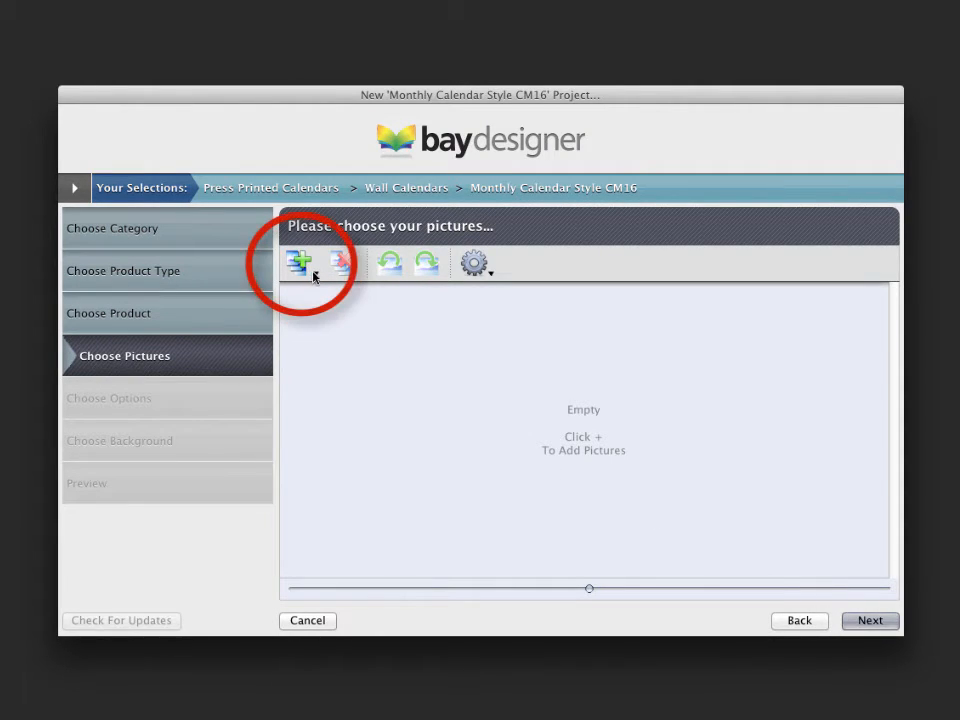
{"action": "left_click", "coordinate": [300, 262]}
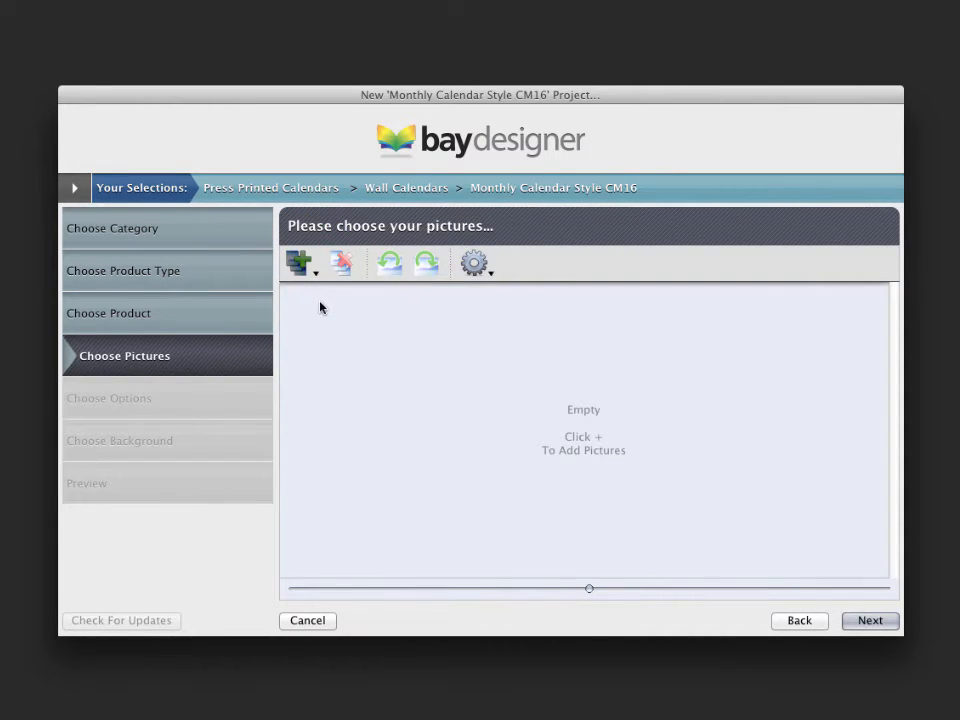
{"action": "left_click", "coordinate": [299, 262]}
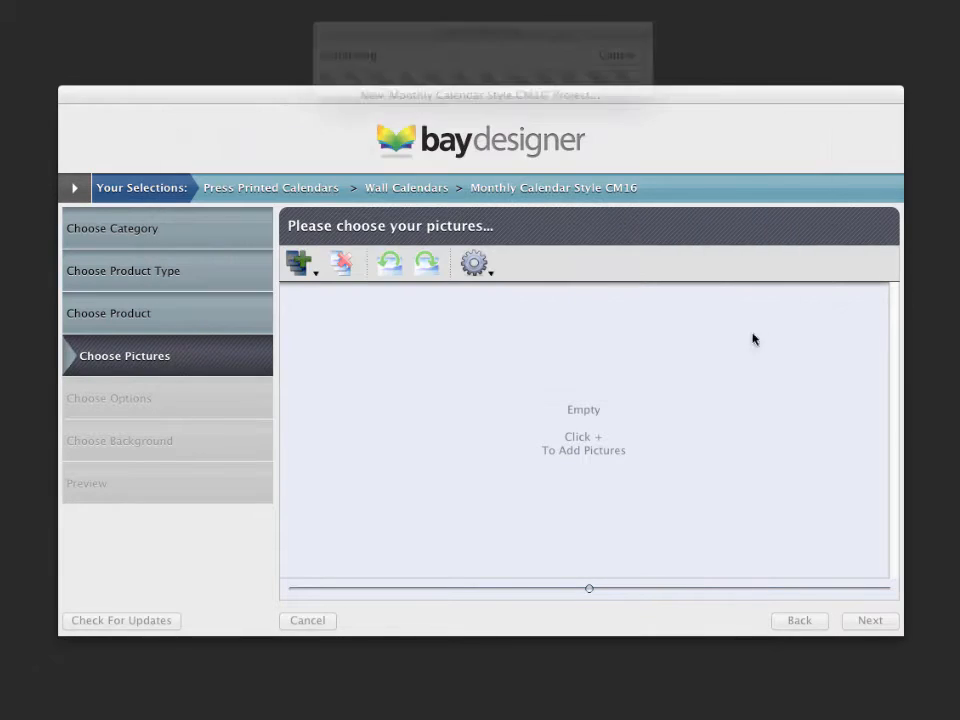
{"action": "left_click", "coordinate": [299, 262]}
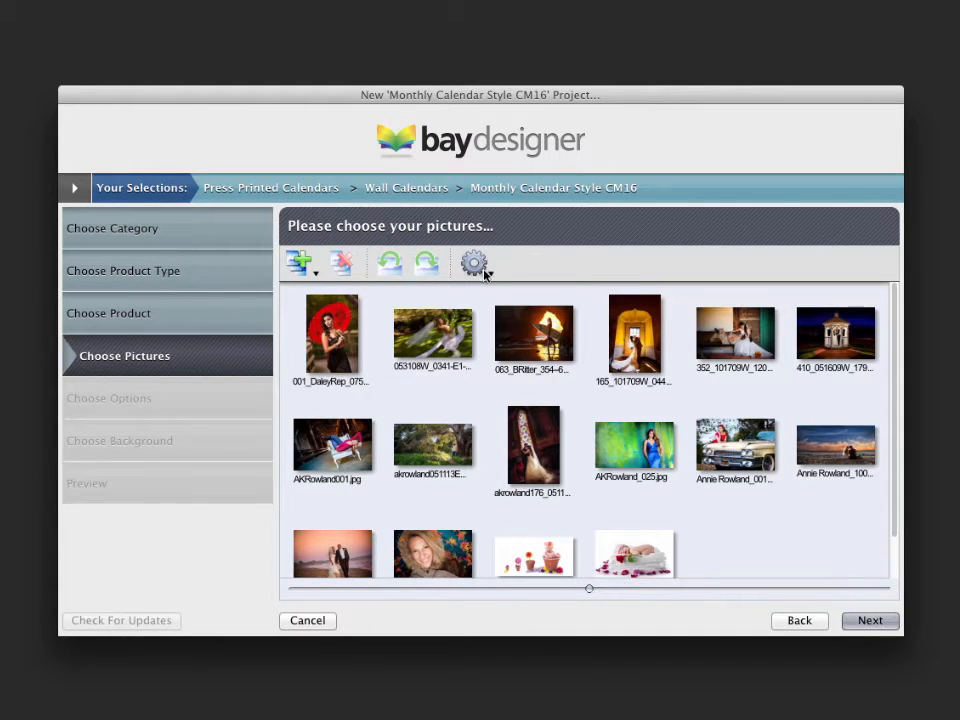
{"action": "left_click", "coordinate": [474, 262]}
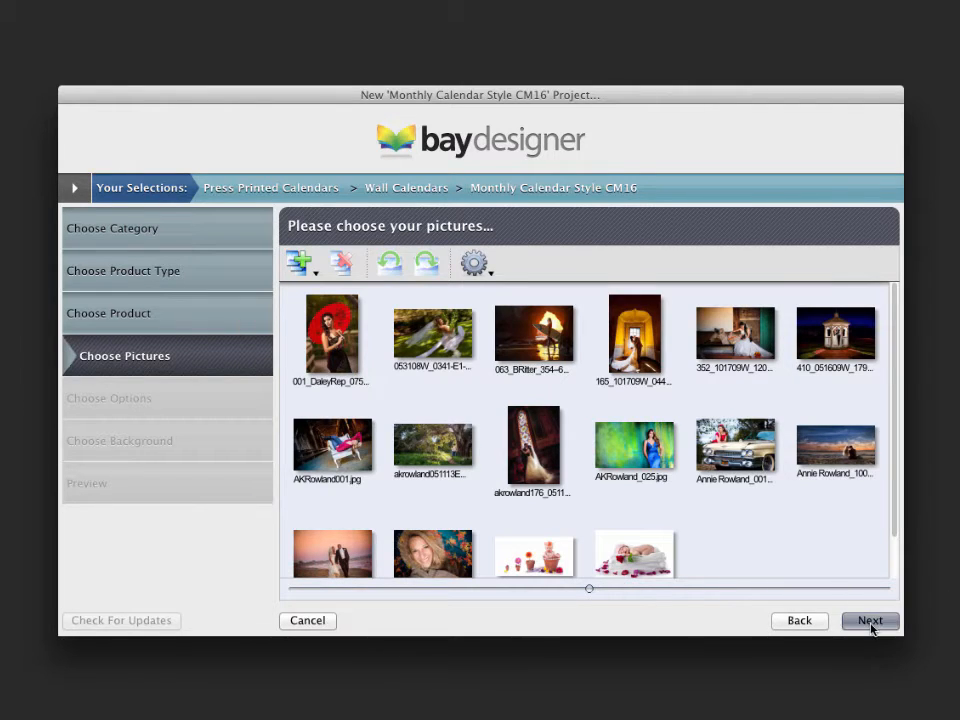
Start the calendar in January 2015, preview the layout, then name and create the project
{"action": "left_click", "coordinate": [869, 620]}
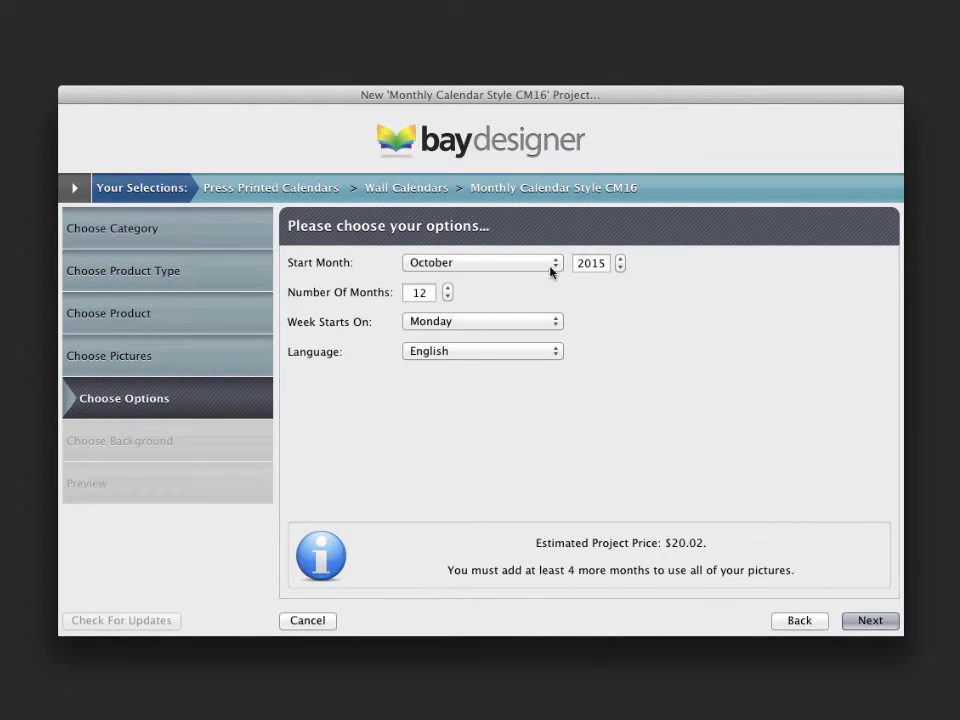
{"action": "left_click", "coordinate": [482, 262]}
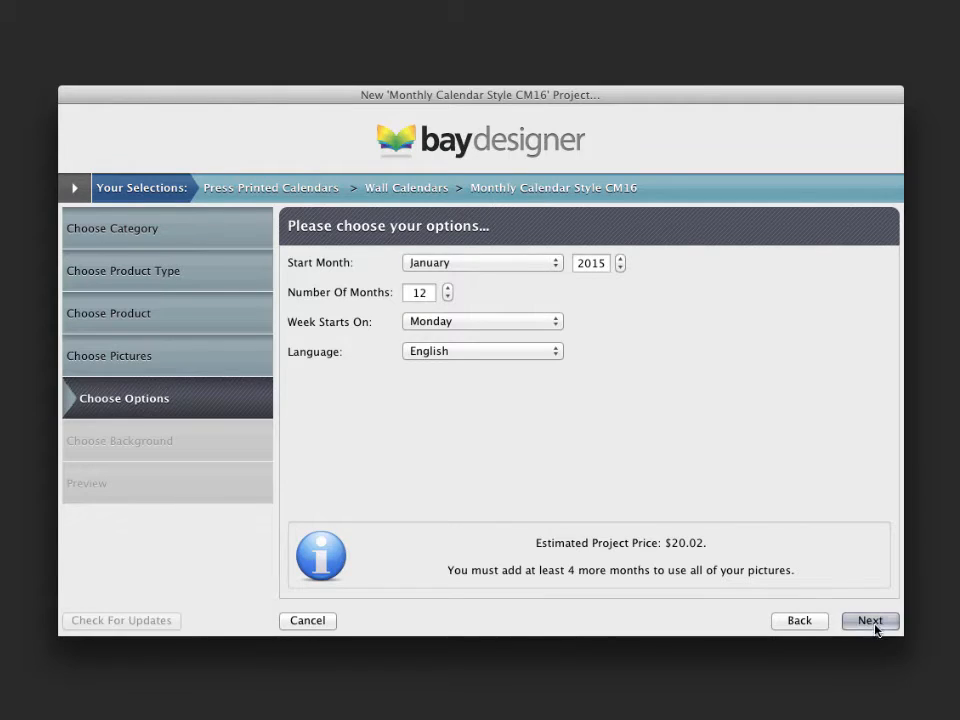
{"action": "left_click", "coordinate": [869, 620]}
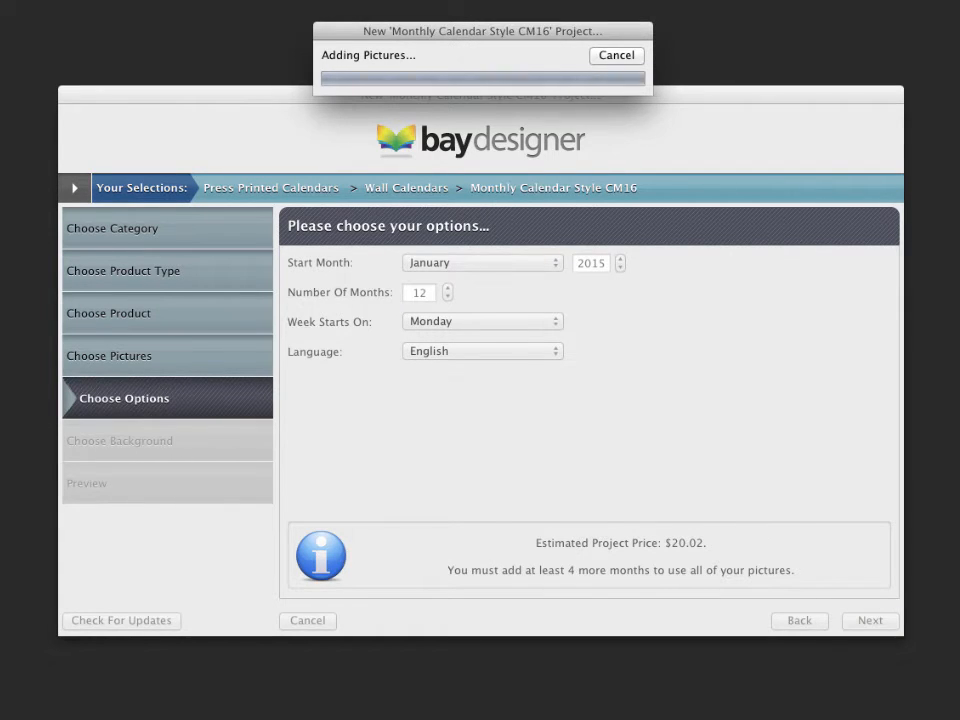
{"action": "left_click", "coordinate": [869, 620]}
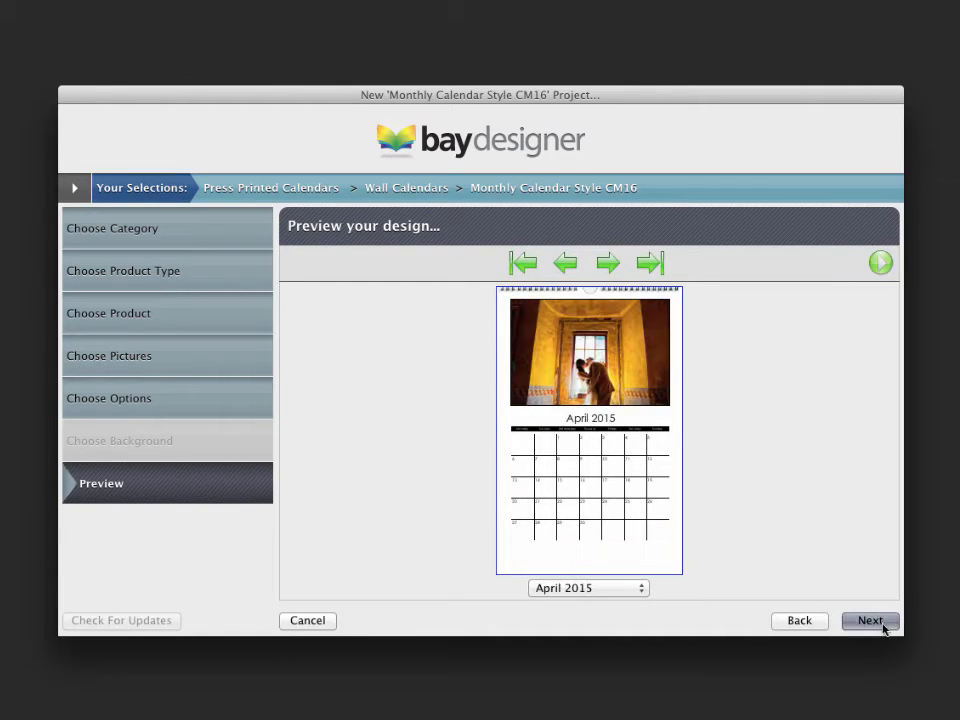
{"action": "left_click", "coordinate": [869, 620]}
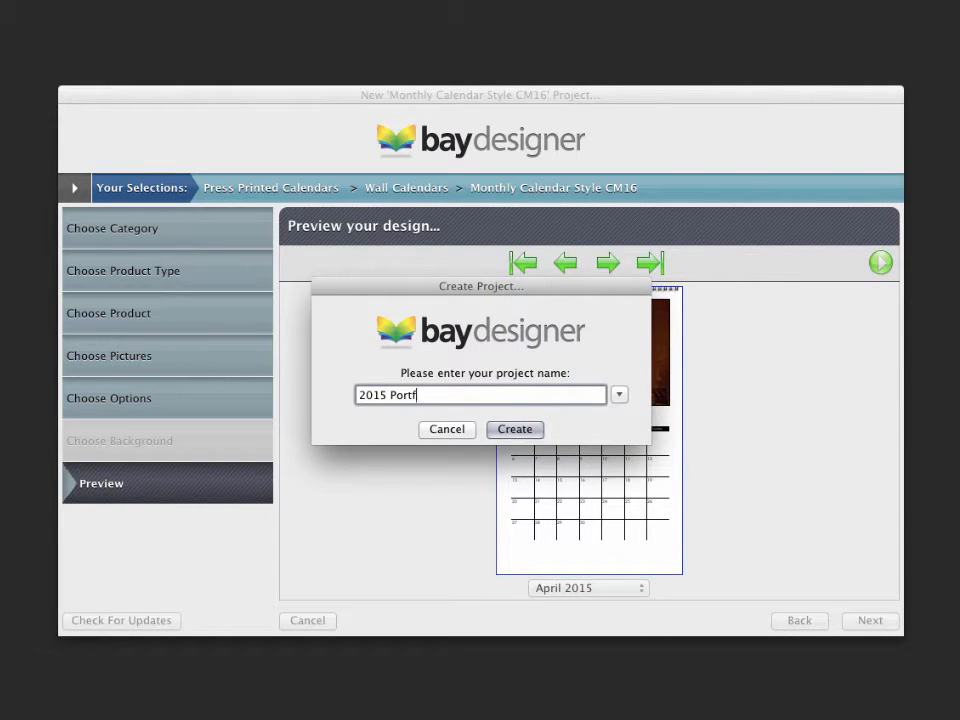
{"action": "left_click", "coordinate": [514, 429]}
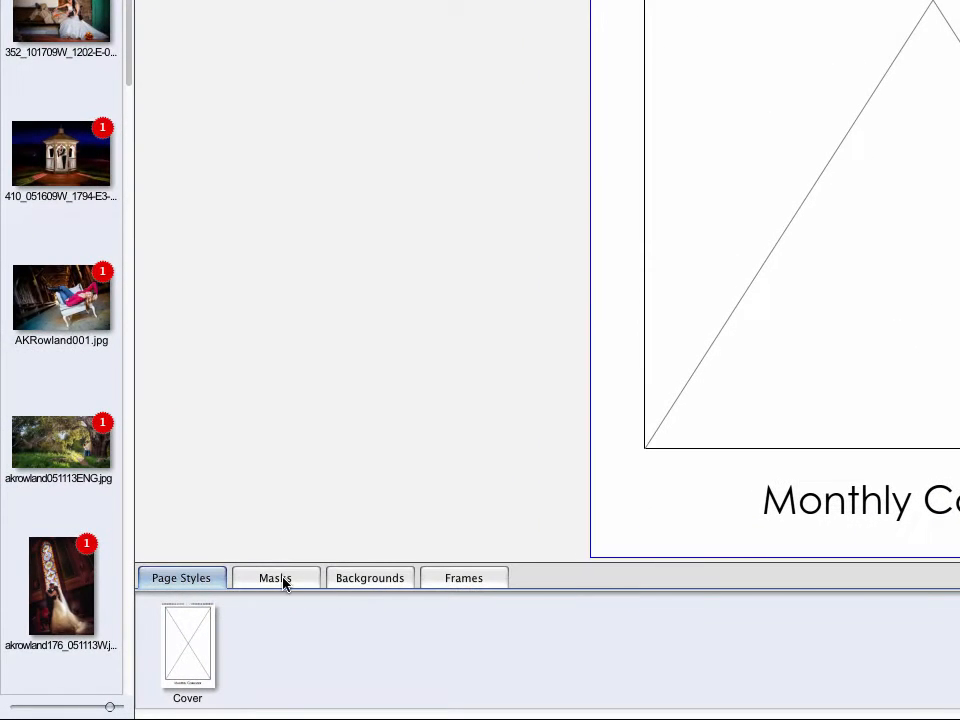
Page through from January 2015 to the March 2015 page with the surfer photo
{"action": "left_click", "coordinate": [369, 577]}
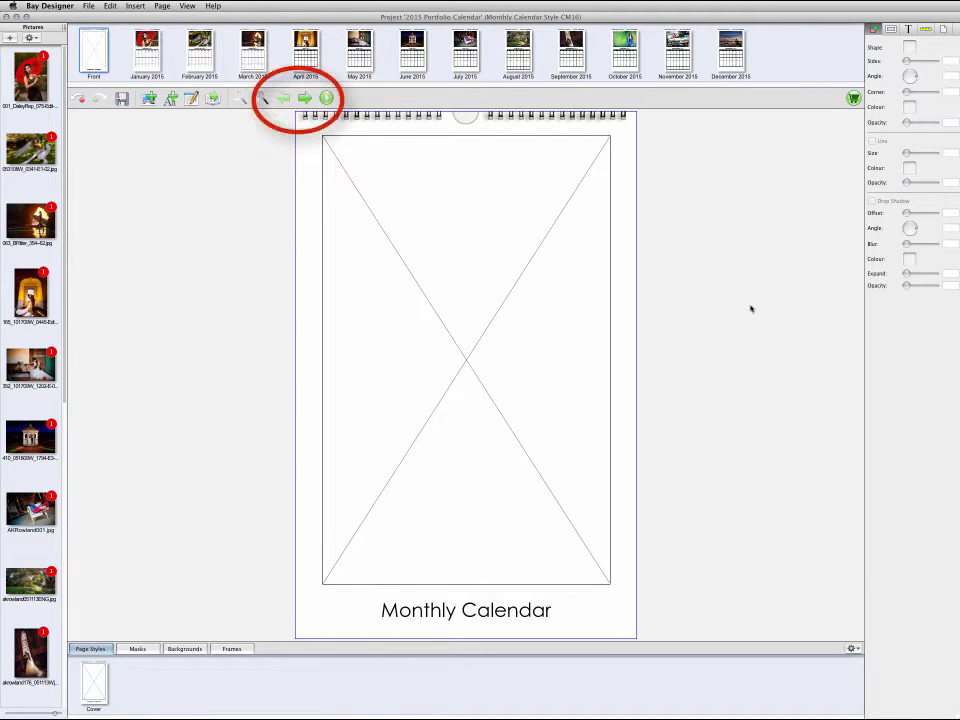
{"action": "left_click", "coordinate": [304, 98]}
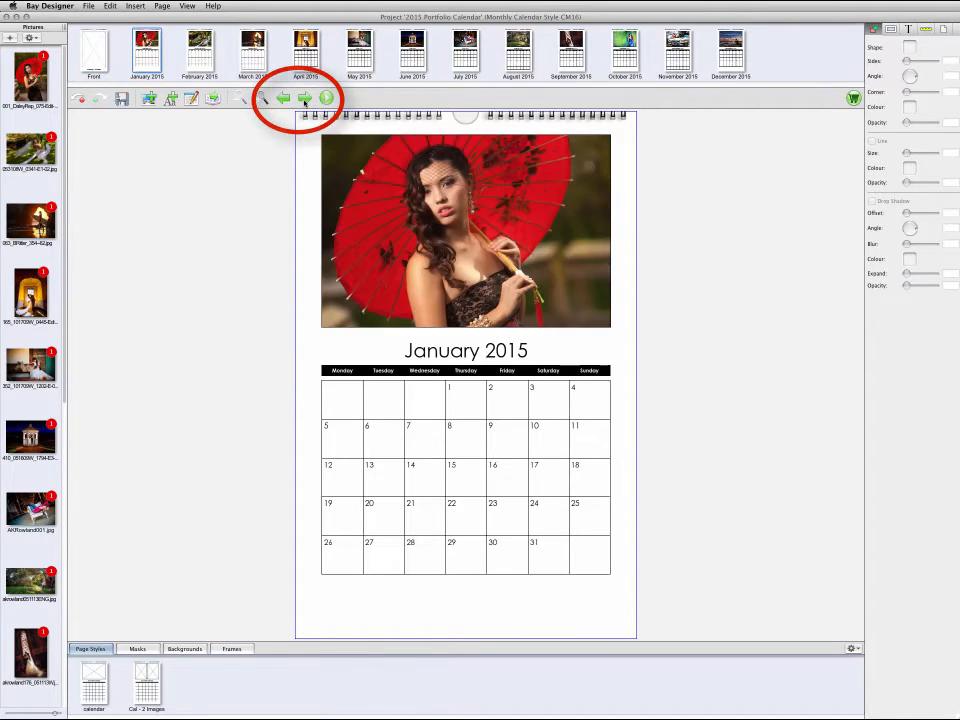
{"action": "left_click", "coordinate": [304, 98]}
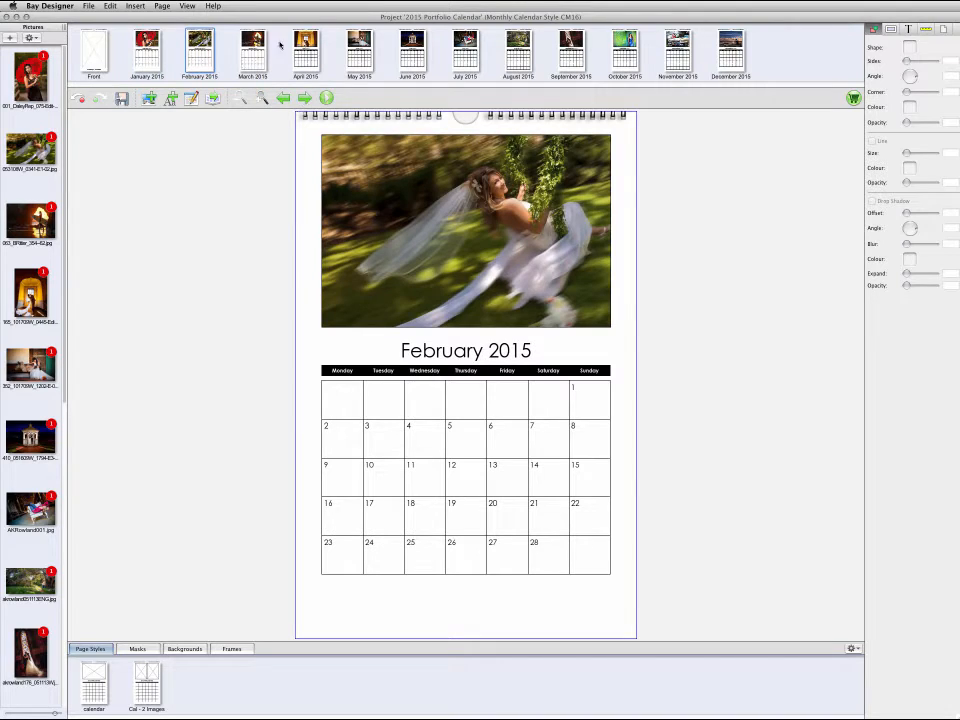
{"action": "left_click", "coordinate": [253, 54]}
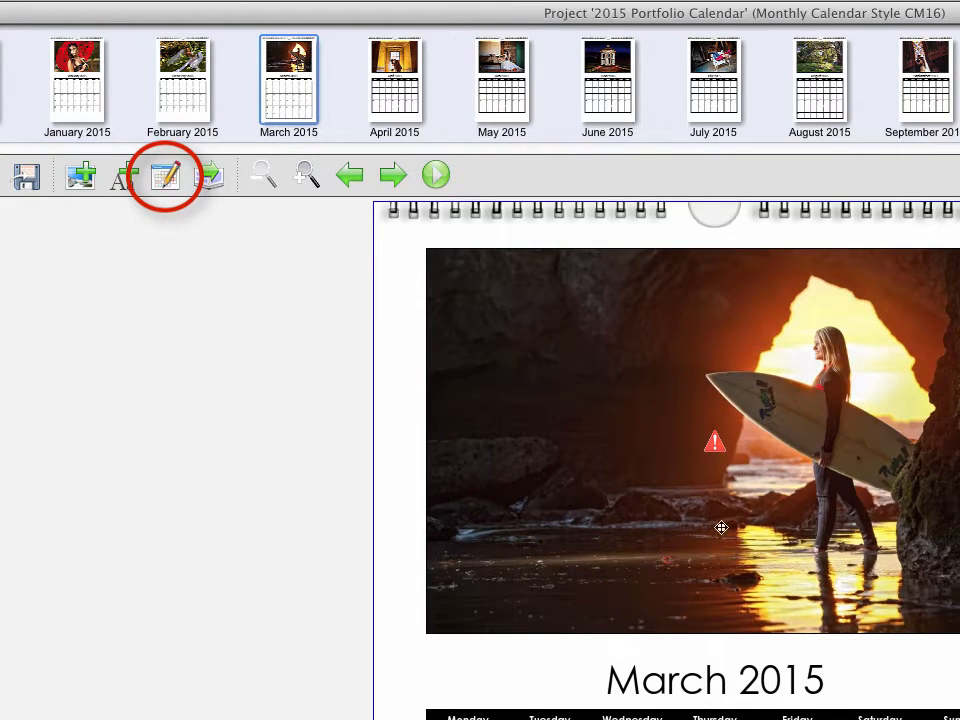
{"action": "left_click", "coordinate": [166, 177]}
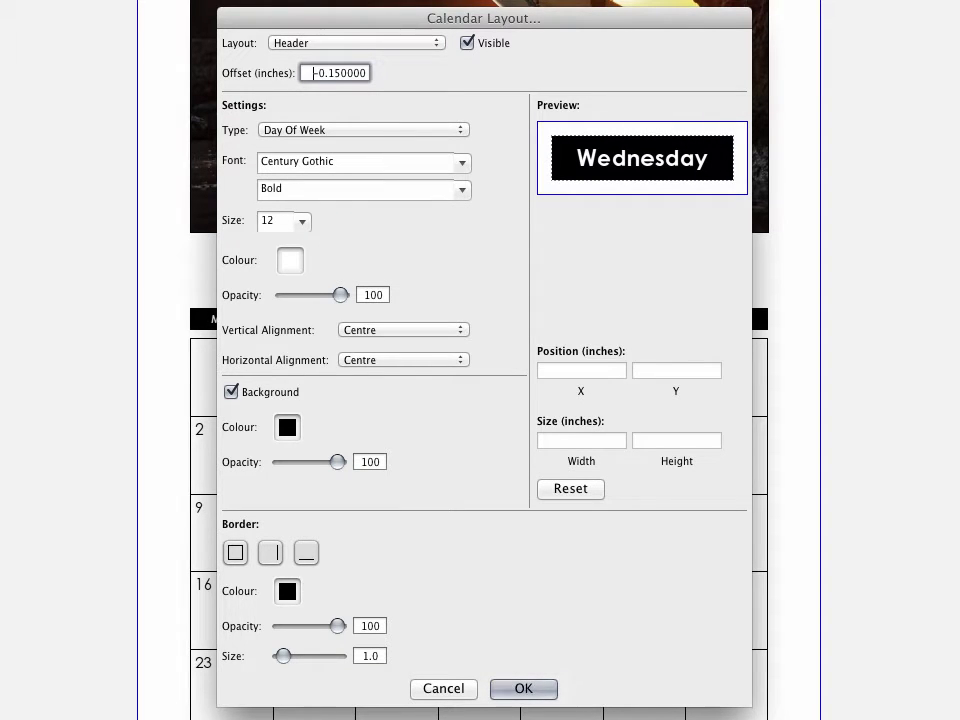
{"action": "left_click", "coordinate": [355, 42]}
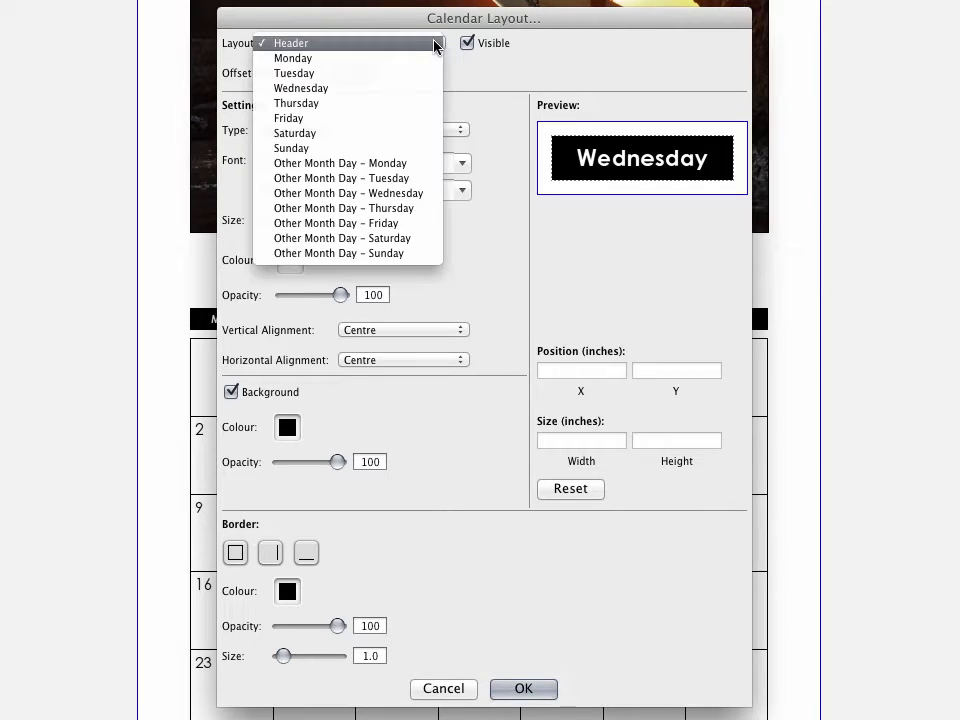
{"action": "left_click", "coordinate": [292, 57]}
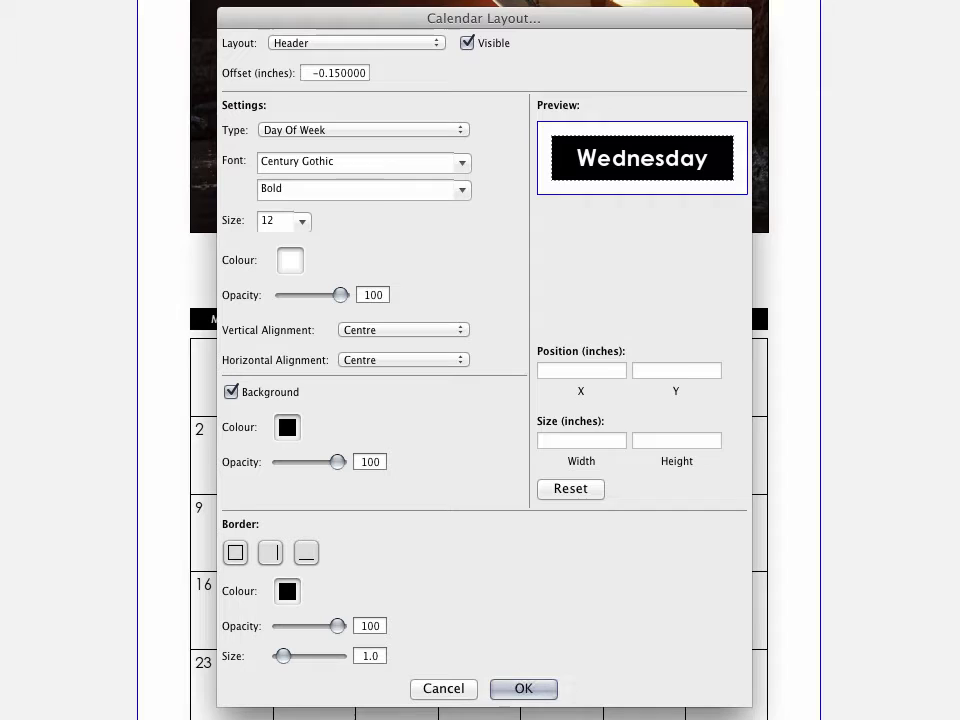
{"action": "left_click", "coordinate": [523, 688]}
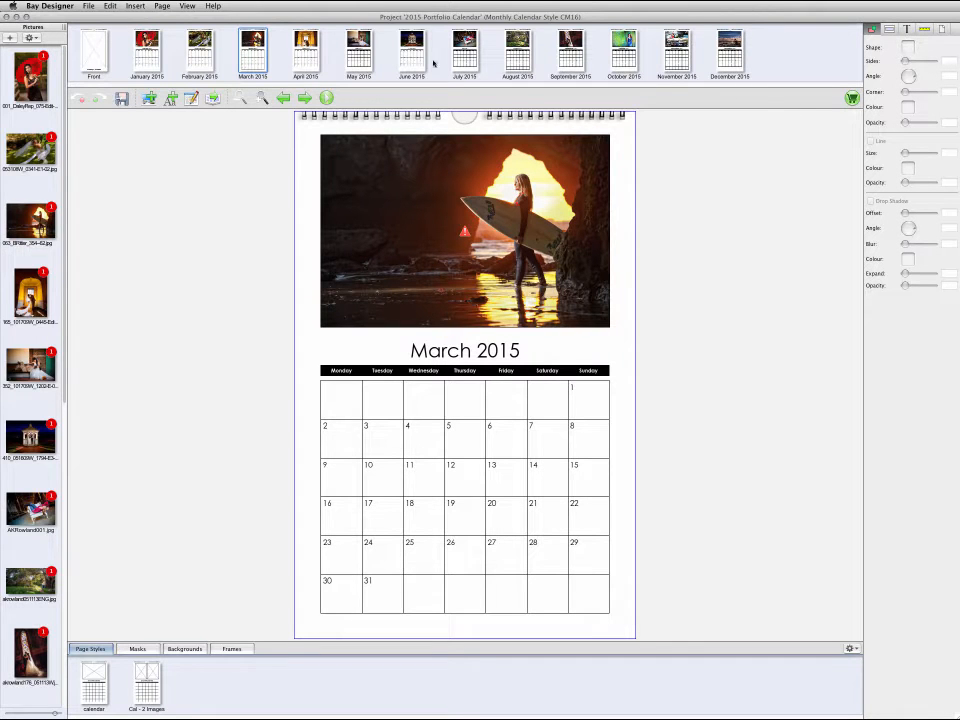
Go to June 2015 and drop a photo into its empty right picture box
{"action": "left_click", "coordinate": [411, 52]}
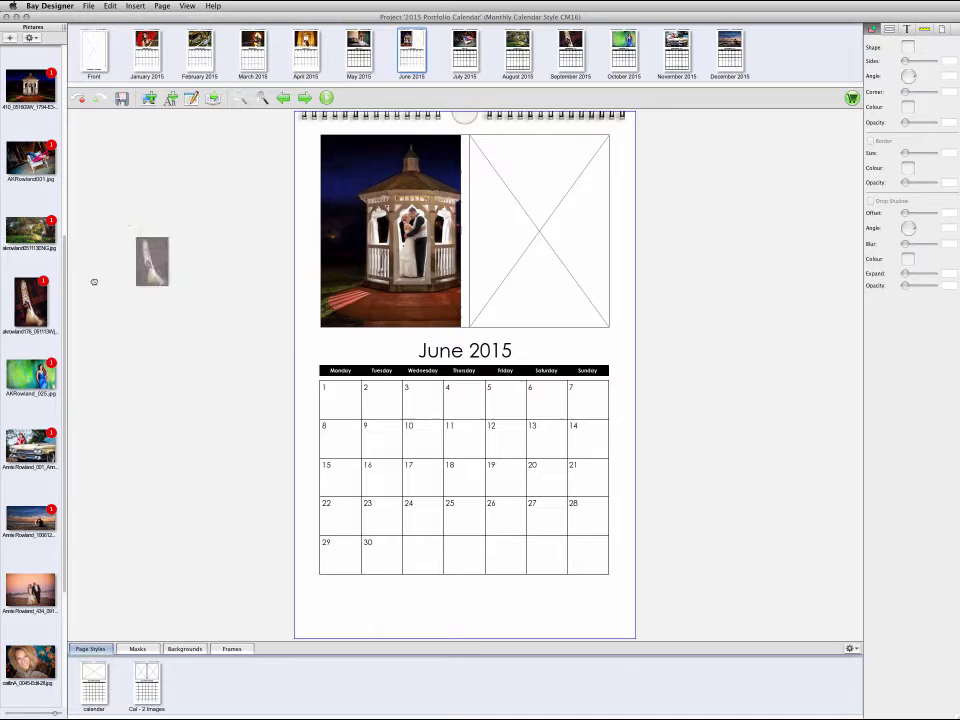
{"action": "left_click_drag", "start_coordinate": [152, 260], "coordinate": [538, 230]}
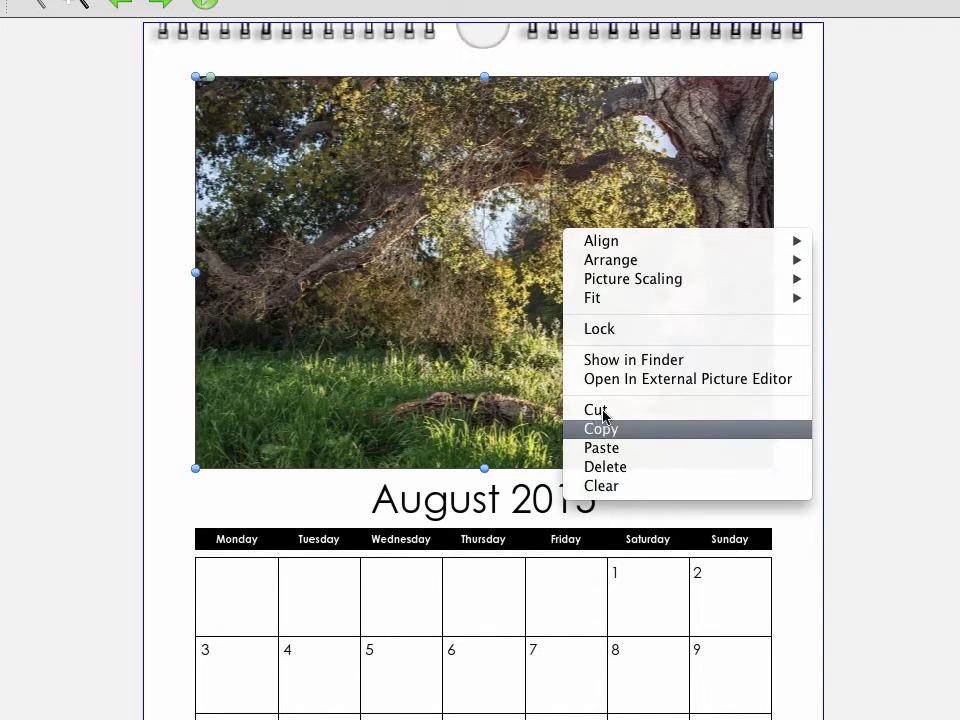
{"action": "mouse_move", "coordinate": [601, 486]}
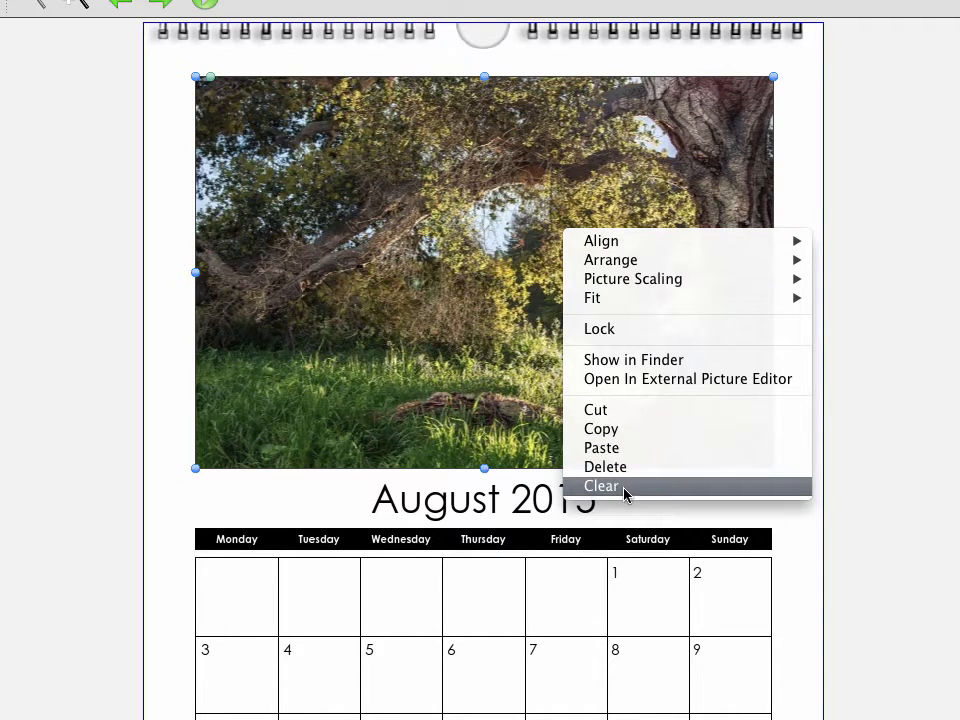
Clear the tree photo out of the August 2015 picture box
{"action": "left_click", "coordinate": [601, 485]}
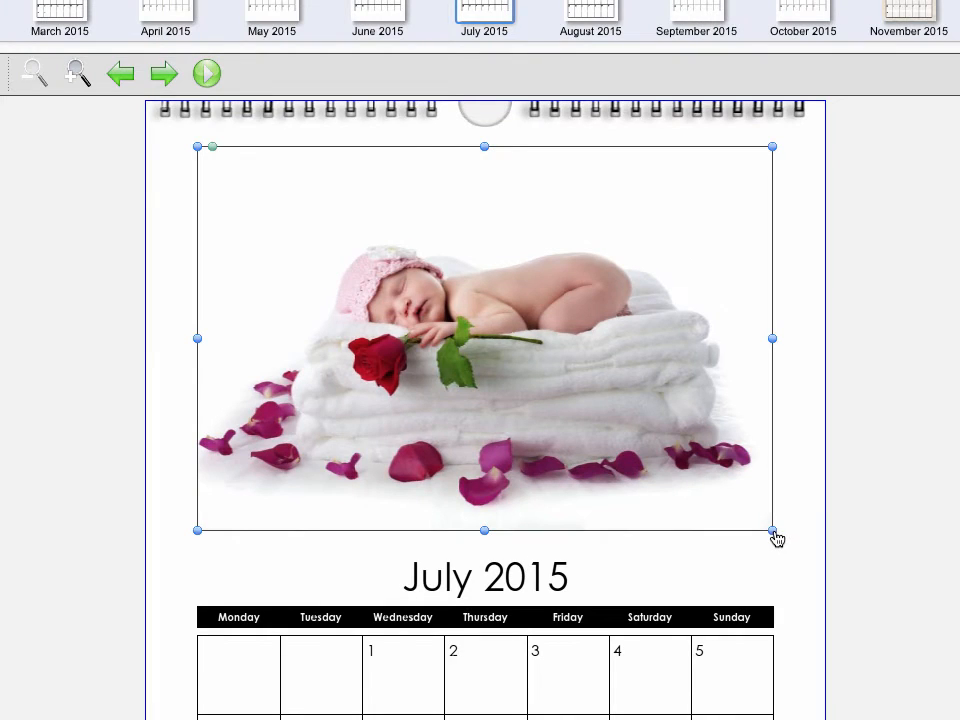
Shrink the July sleeping-baby photo, shift it inward, tilt it and nudge it into place
{"action": "left_click_drag", "start_coordinate": [773, 531], "coordinate": [720, 495]}
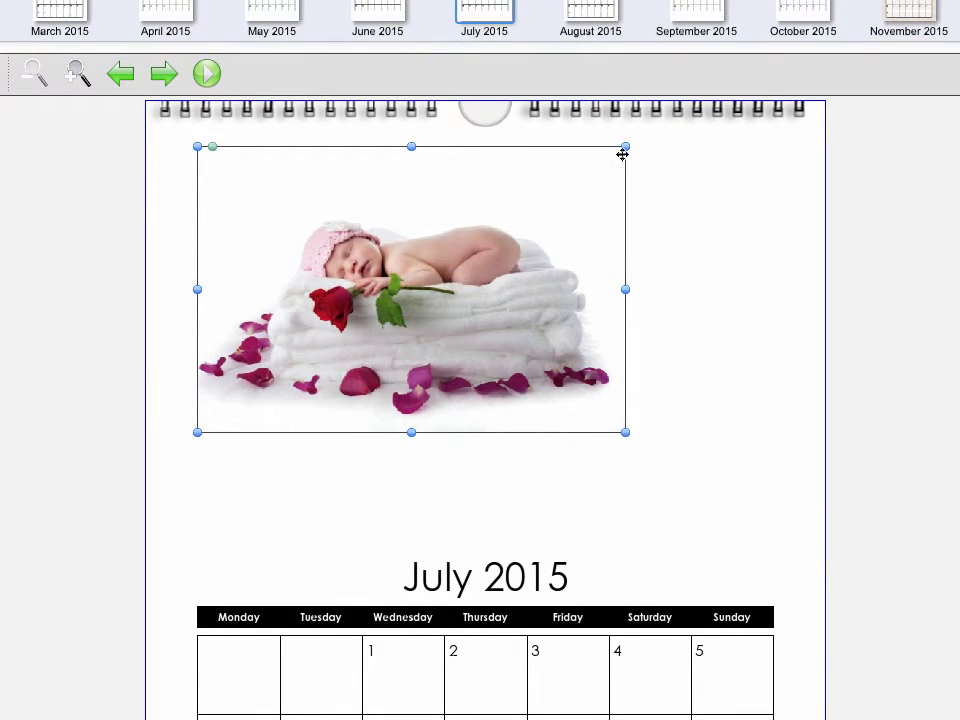
{"action": "left_click_drag", "start_coordinate": [625, 147], "coordinate": [562, 188]}
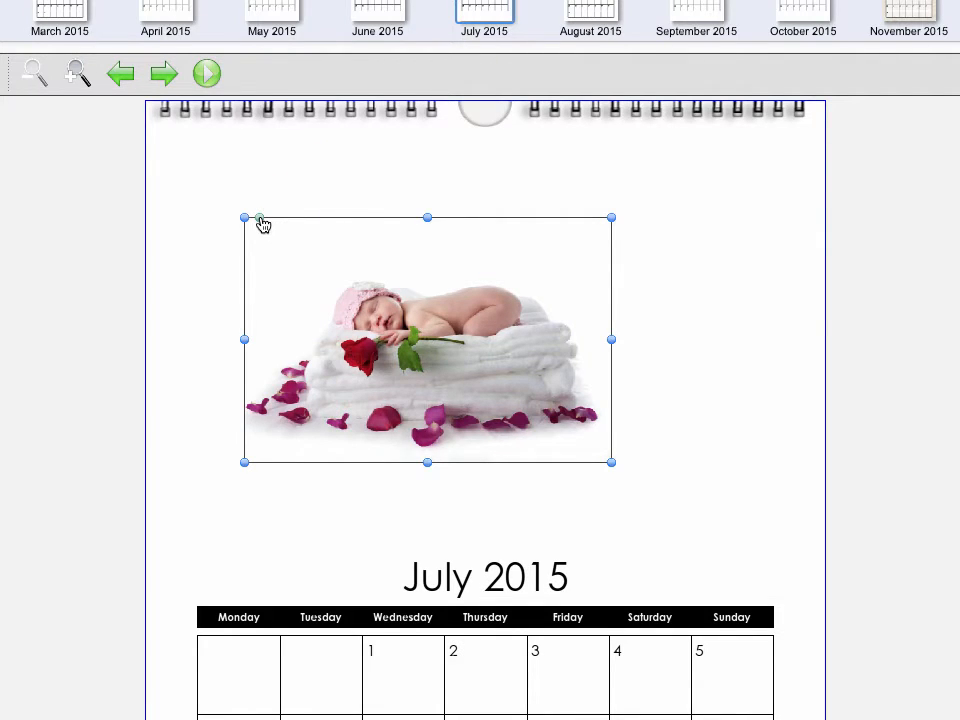
{"action": "left_click_drag", "start_coordinate": [244, 218], "coordinate": [232, 272]}
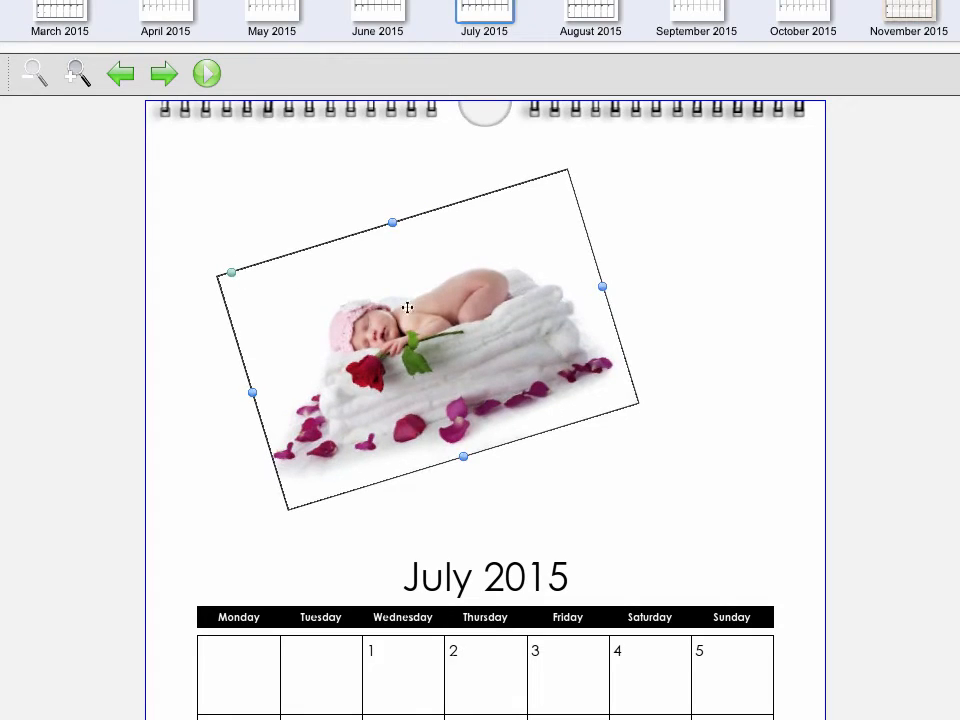
{"action": "left_click_drag", "start_coordinate": [405, 307], "coordinate": [335, 300]}
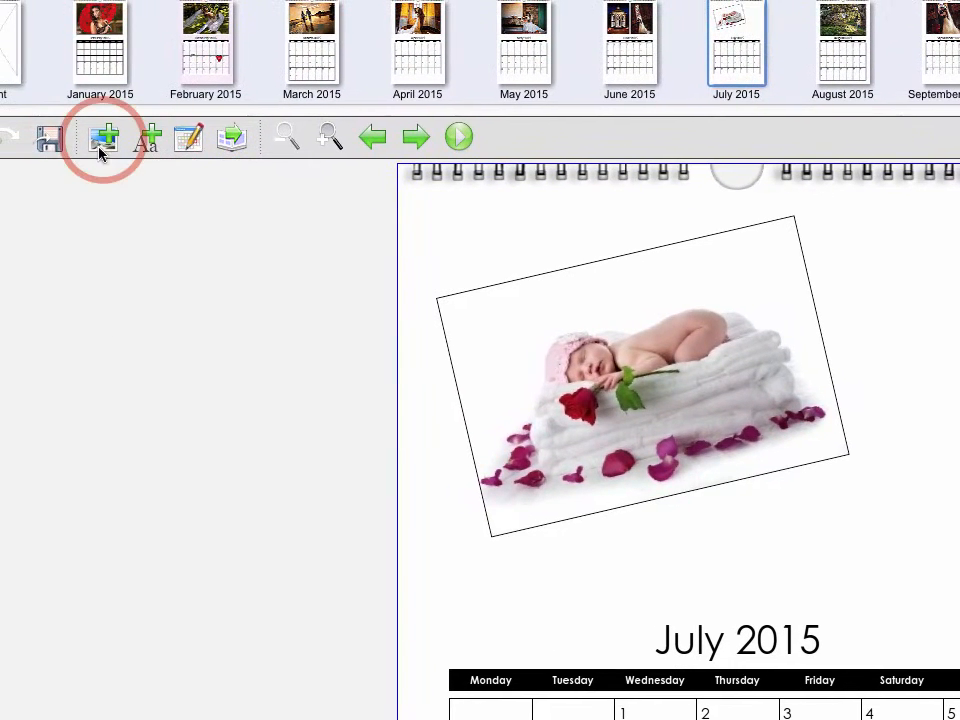
{"action": "mouse_move", "coordinate": [104, 137]}
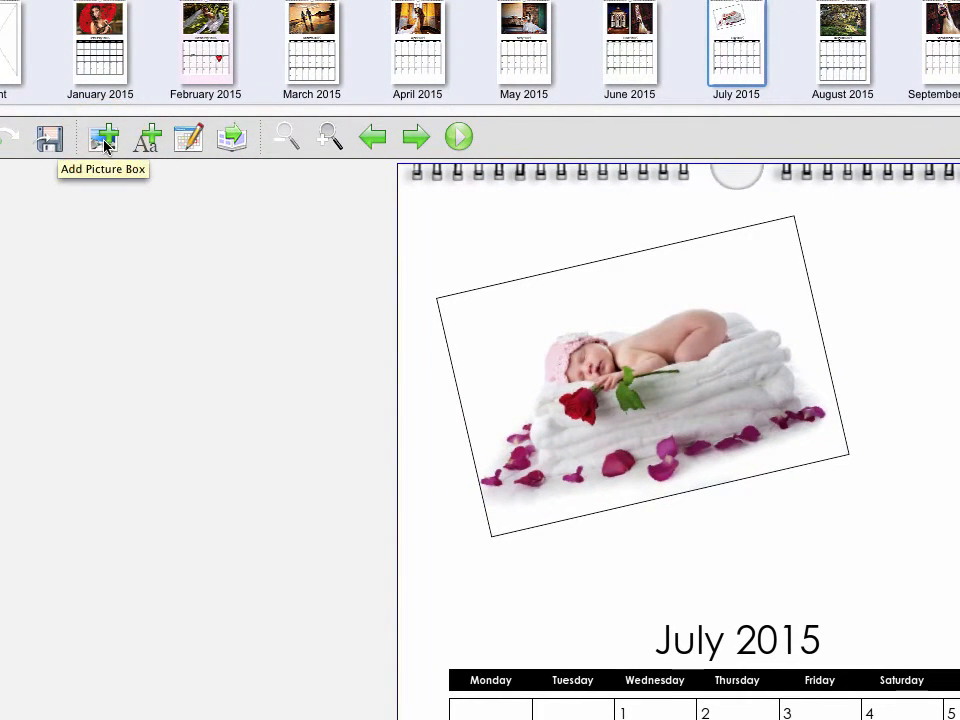
Add a new picture box and enlarge and angle it beside the baby photo
{"action": "left_click", "coordinate": [104, 138]}
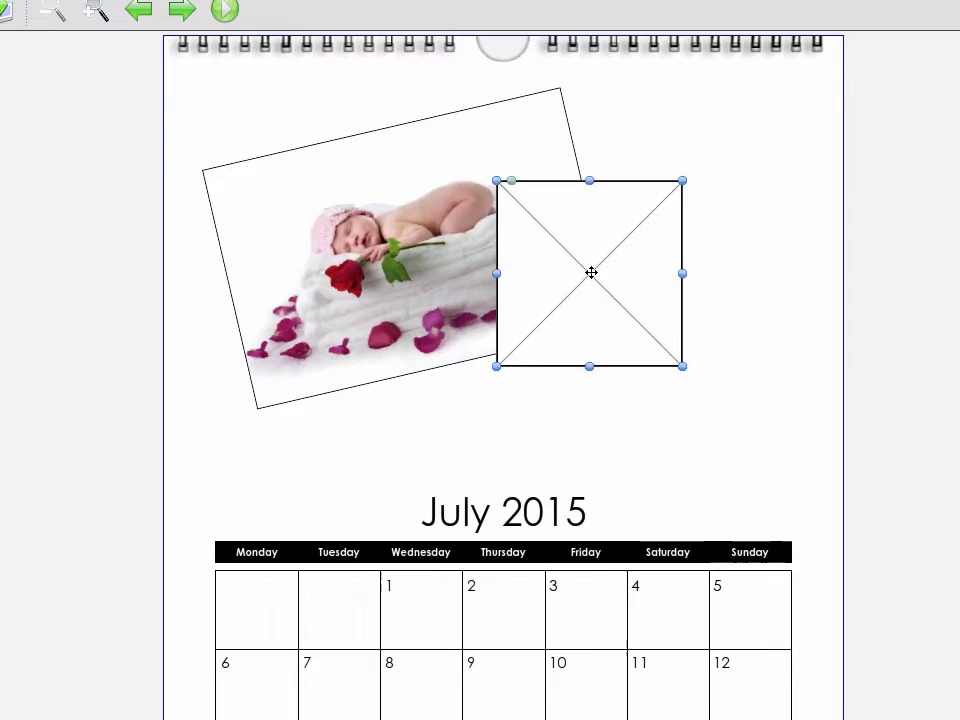
{"action": "left_click_drag", "start_coordinate": [683, 366], "coordinate": [783, 398]}
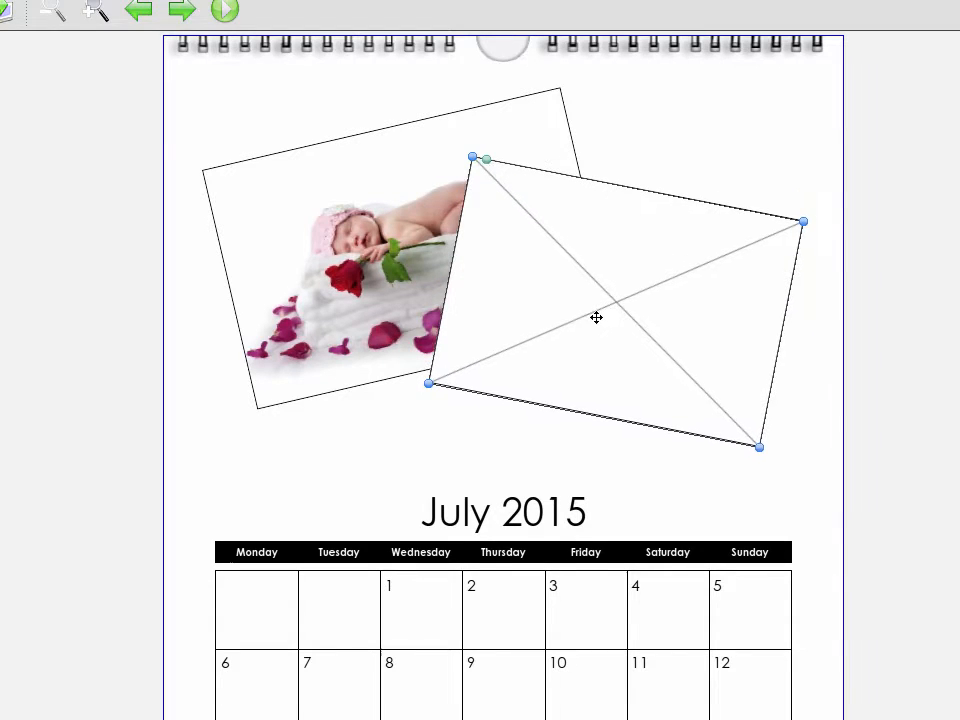
Send the new picture box to the back, behind the sleeping-baby photo
{"action": "right_click", "coordinate": [596, 318]}
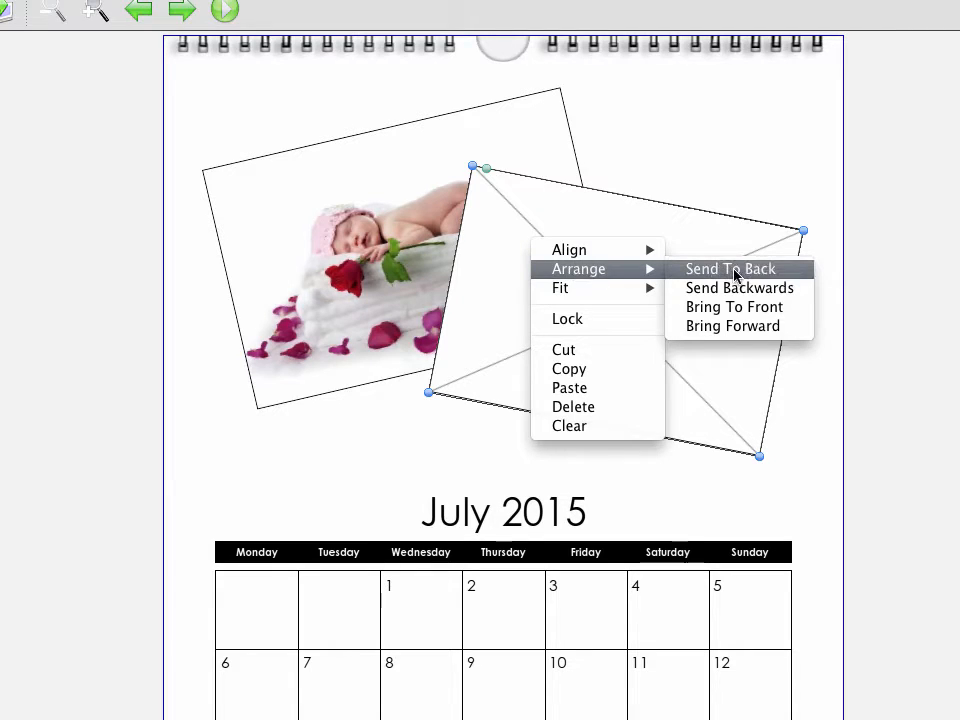
{"action": "left_click", "coordinate": [730, 268]}
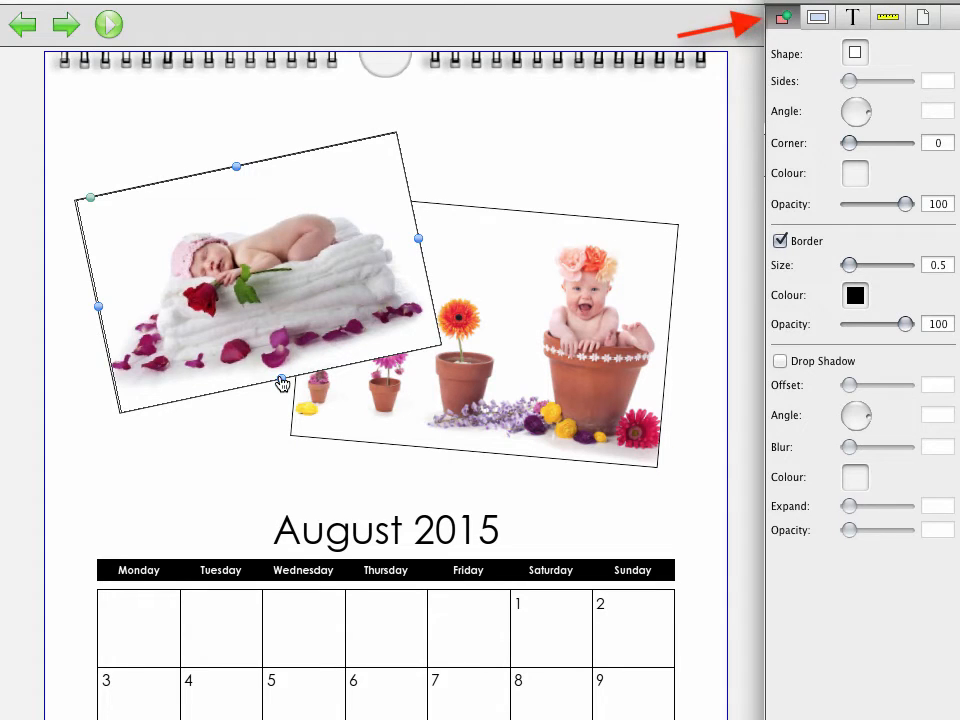
Enlarge the sleeping-baby photo and round its corners to 60
{"action": "left_click_drag", "start_coordinate": [283, 383], "coordinate": [283, 400]}
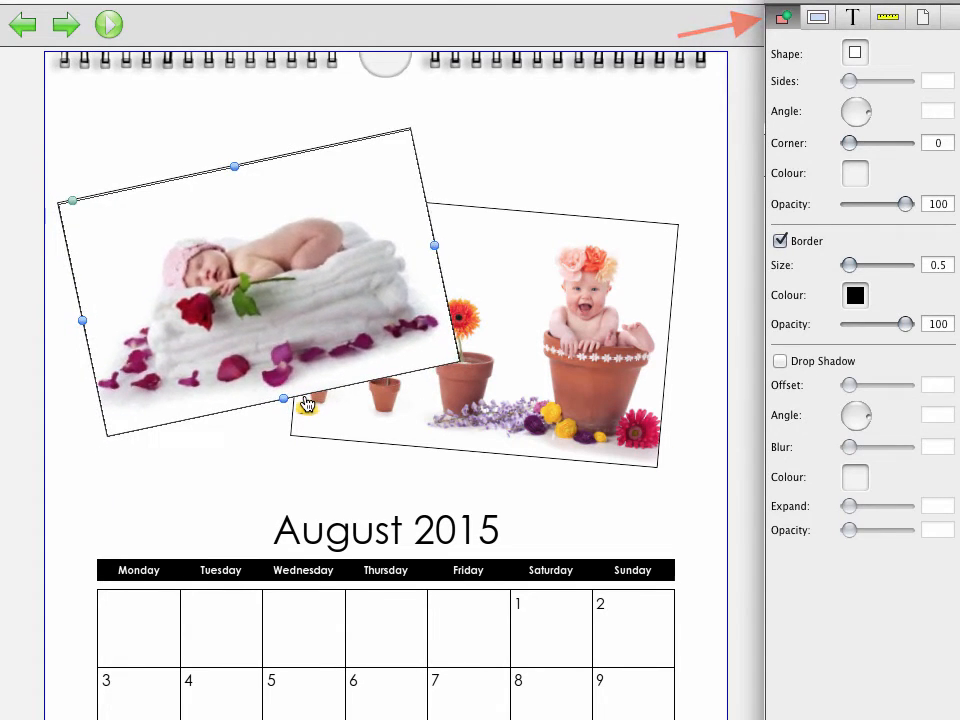
{"action": "left_click_drag", "start_coordinate": [850, 143], "coordinate": [870, 143]}
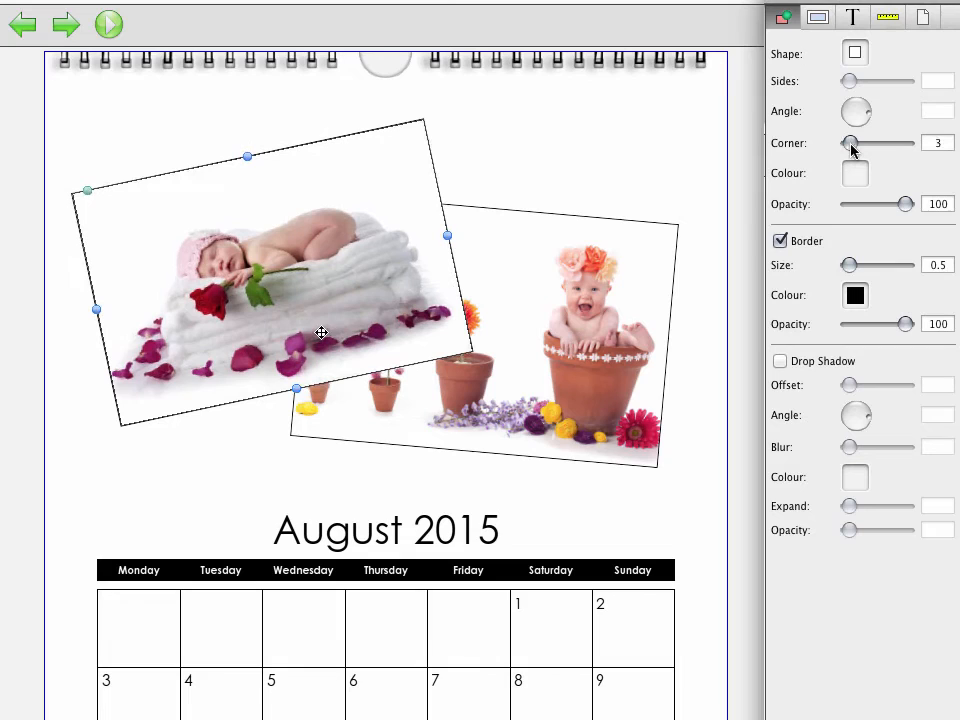
{"action": "left_click_drag", "start_coordinate": [851, 143], "coordinate": [880, 143]}
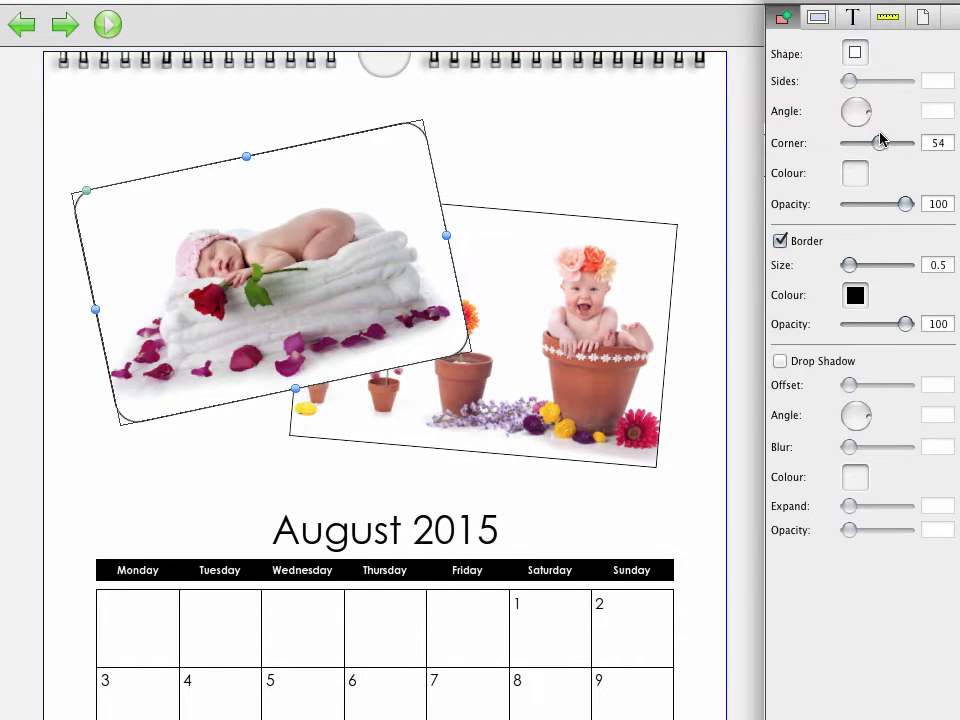
{"action": "left_click_drag", "start_coordinate": [880, 142], "coordinate": [895, 142]}
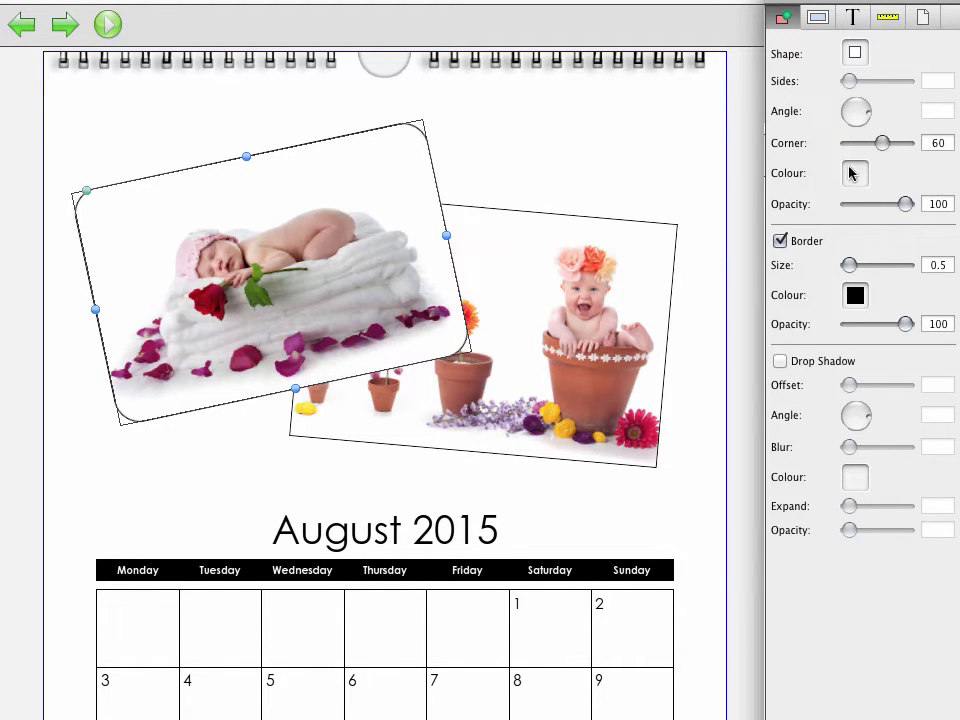
Test the photo's opacity, restore it to full, and add an adjusted drop shadow
{"action": "left_click_drag", "start_coordinate": [915, 204], "coordinate": [867, 204]}
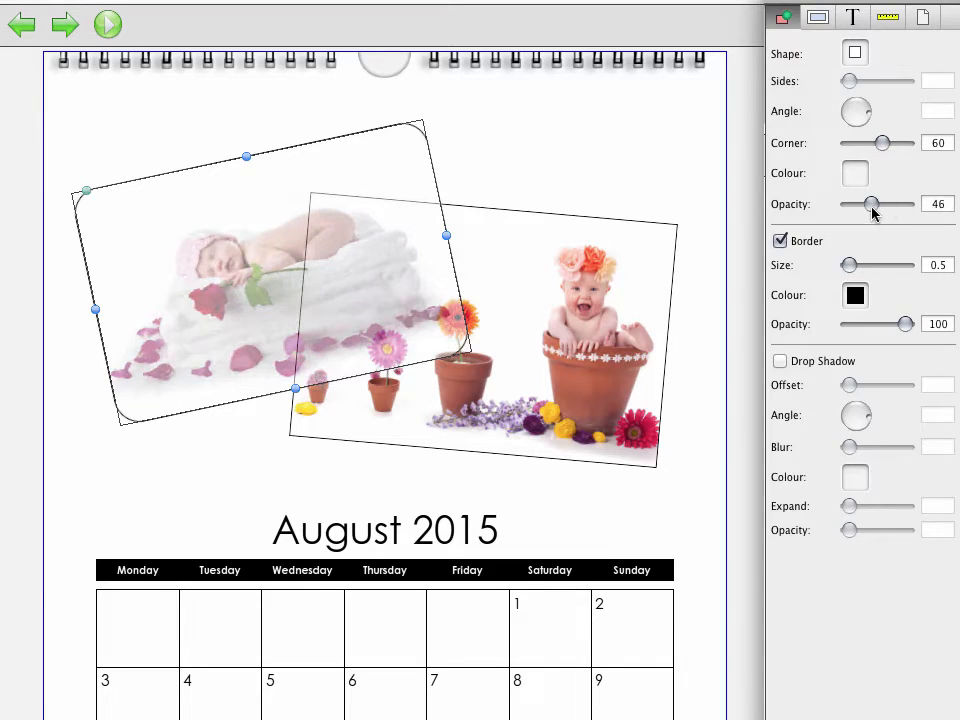
{"action": "left_click_drag", "start_coordinate": [872, 204], "coordinate": [912, 204]}
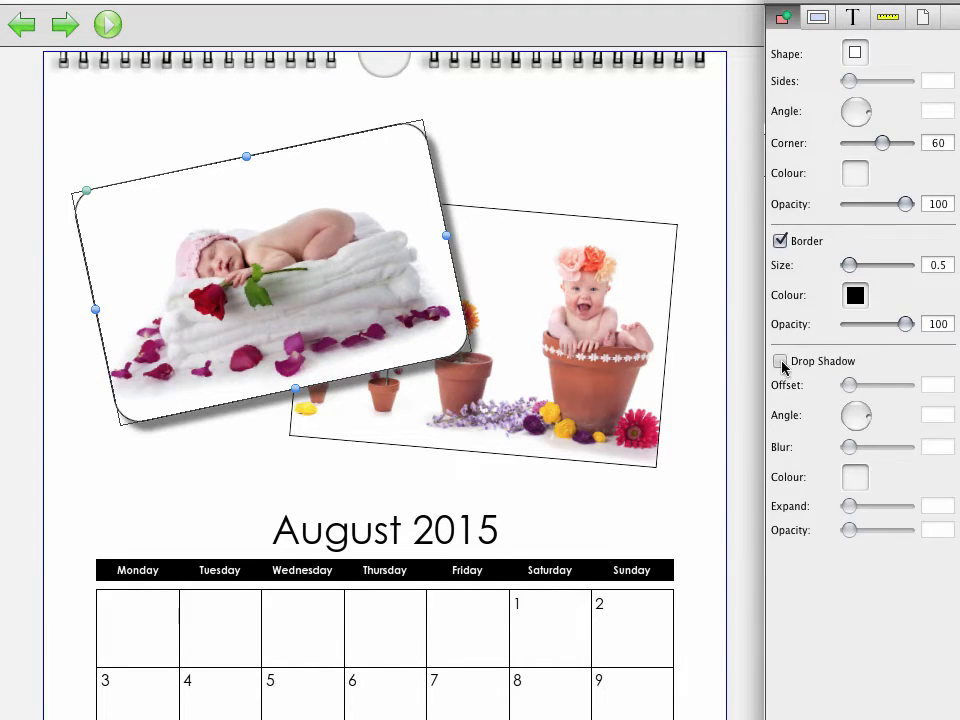
{"action": "left_click", "coordinate": [780, 361]}
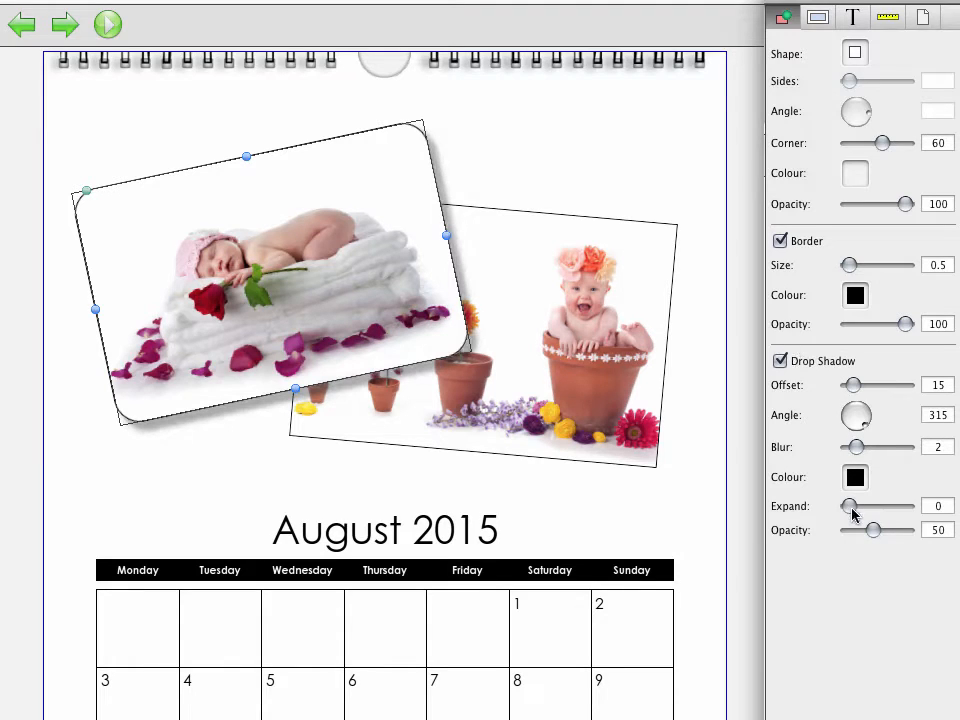
{"action": "left_click_drag", "start_coordinate": [875, 530], "coordinate": [862, 530]}
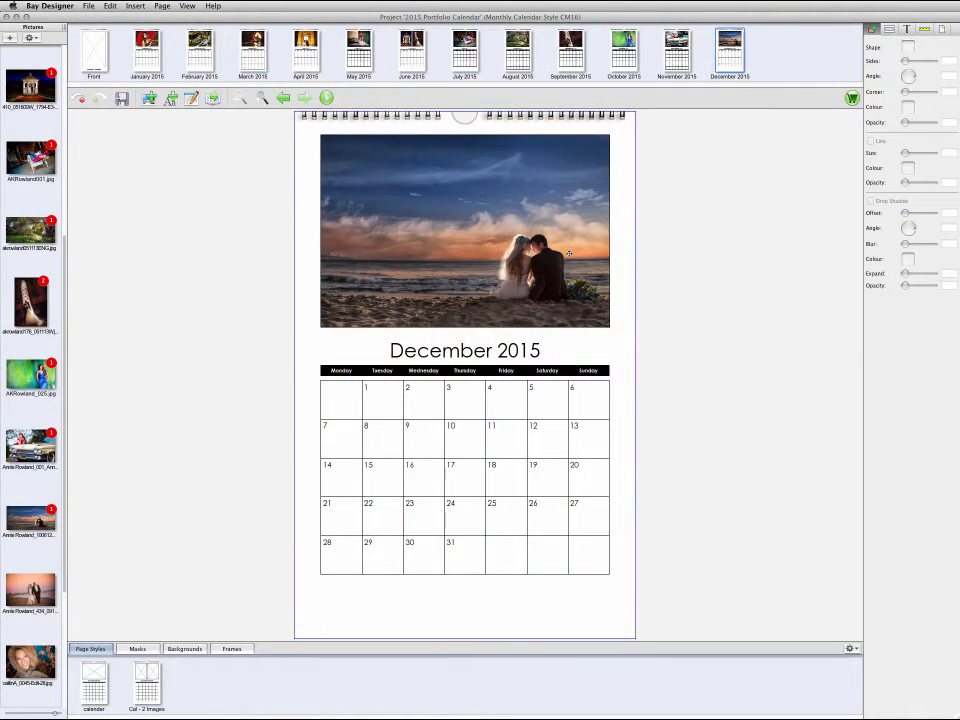
Open Crop Picture for the December beach couple photo and confirm the crop with OK
{"action": "left_click", "coordinate": [464, 230]}
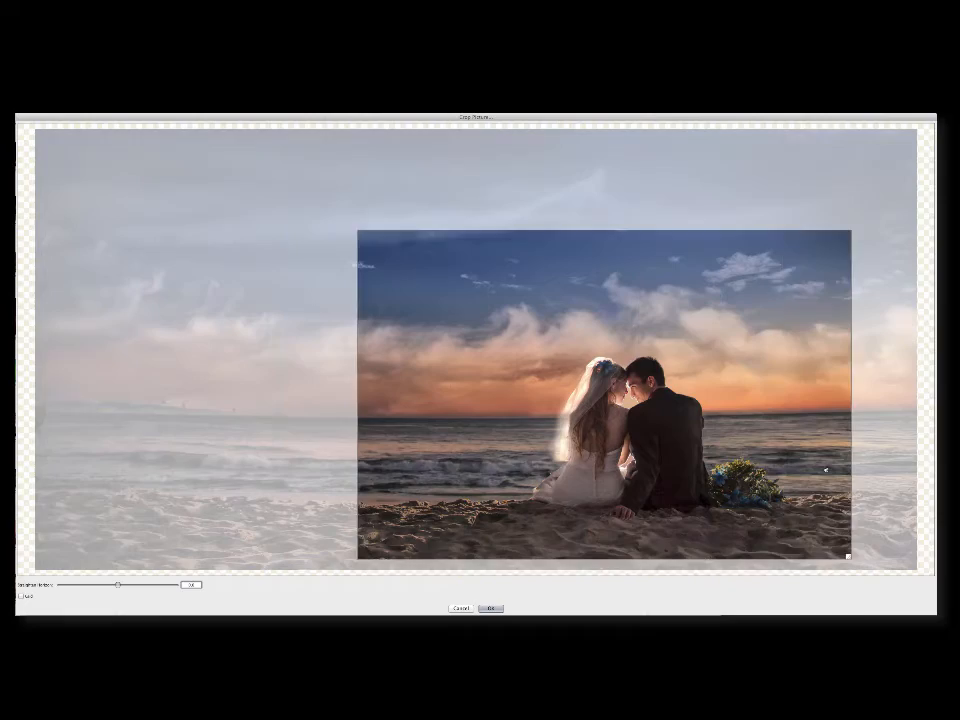
{"action": "left_click", "coordinate": [490, 608]}
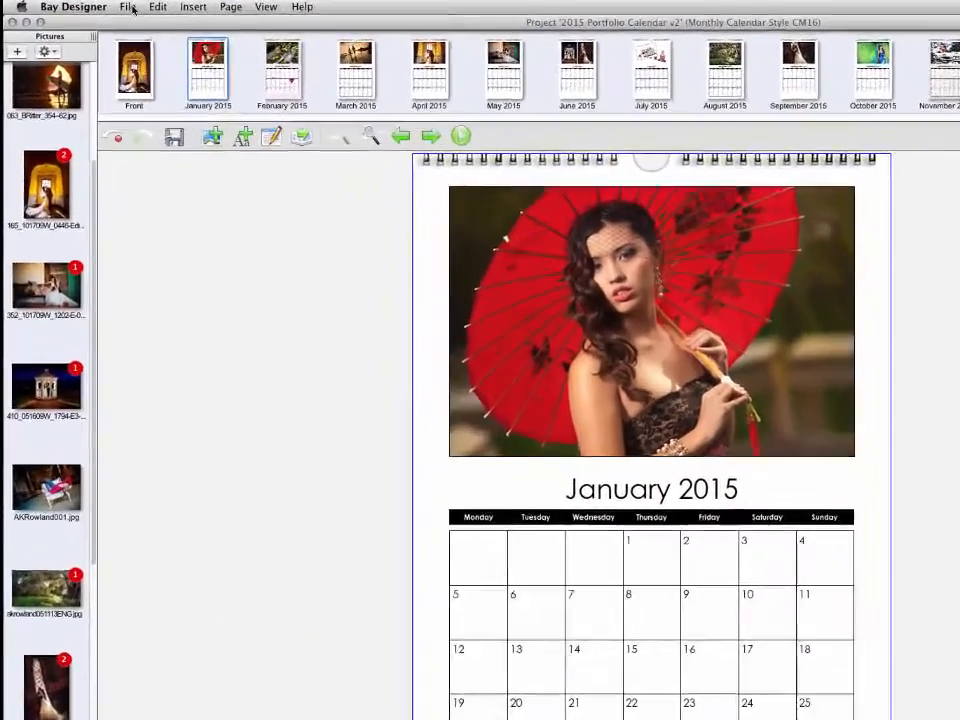
Pick a solid colour for the page background from the Page Background Colour list
{"action": "left_click", "coordinate": [128, 7]}
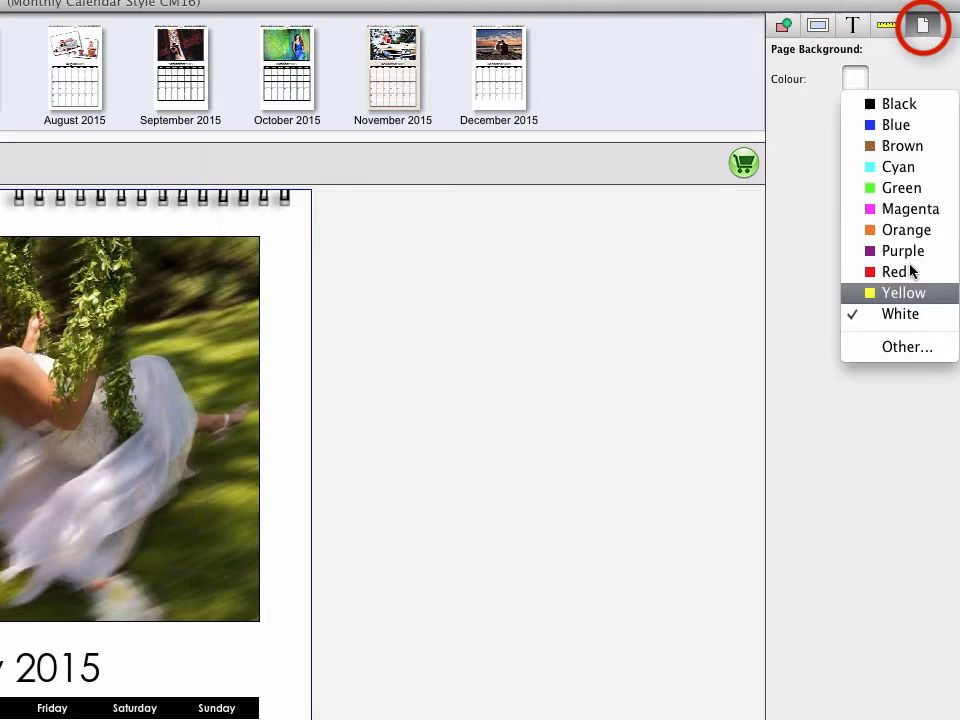
{"action": "left_click", "coordinate": [906, 347]}
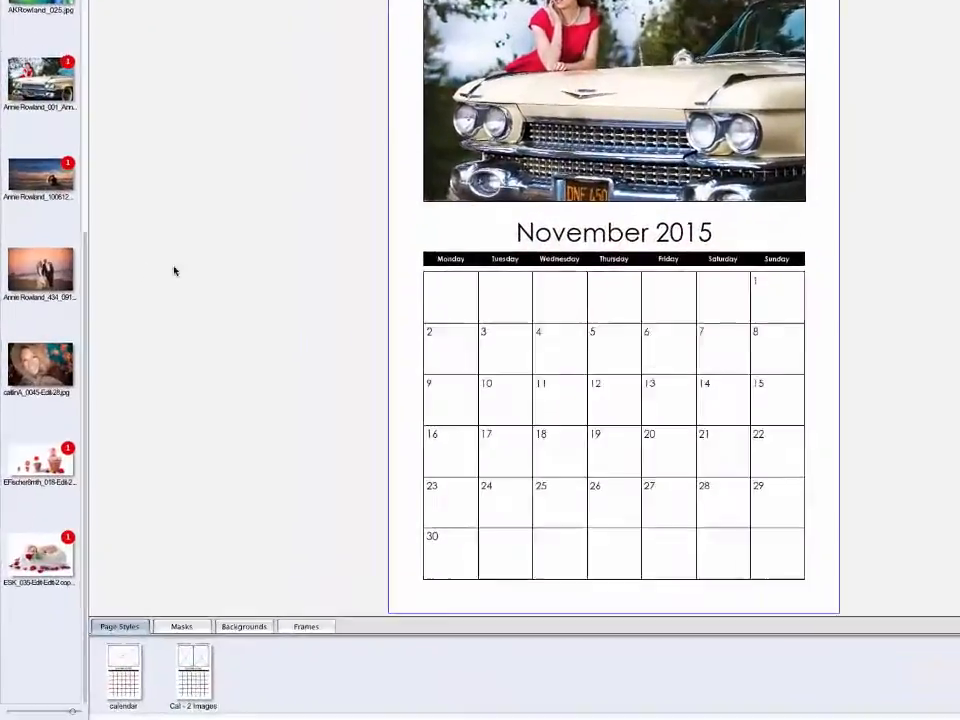
Apply the tan paper texture to November and fade its opacity to about 54
{"action": "left_click", "coordinate": [244, 626]}
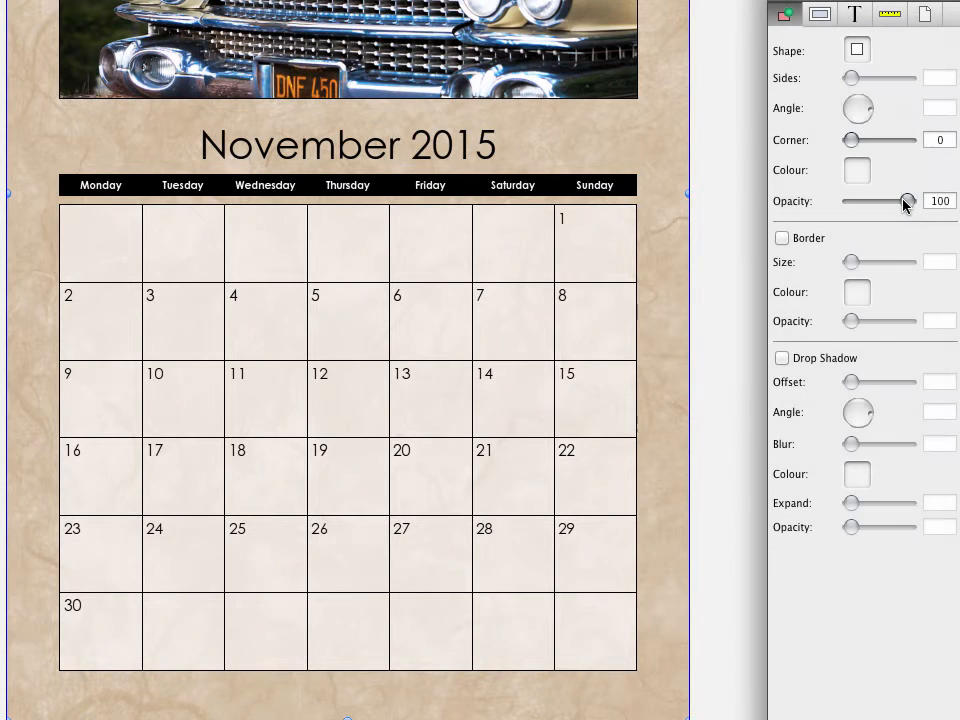
{"action": "left_click_drag", "start_coordinate": [908, 201], "coordinate": [878, 201]}
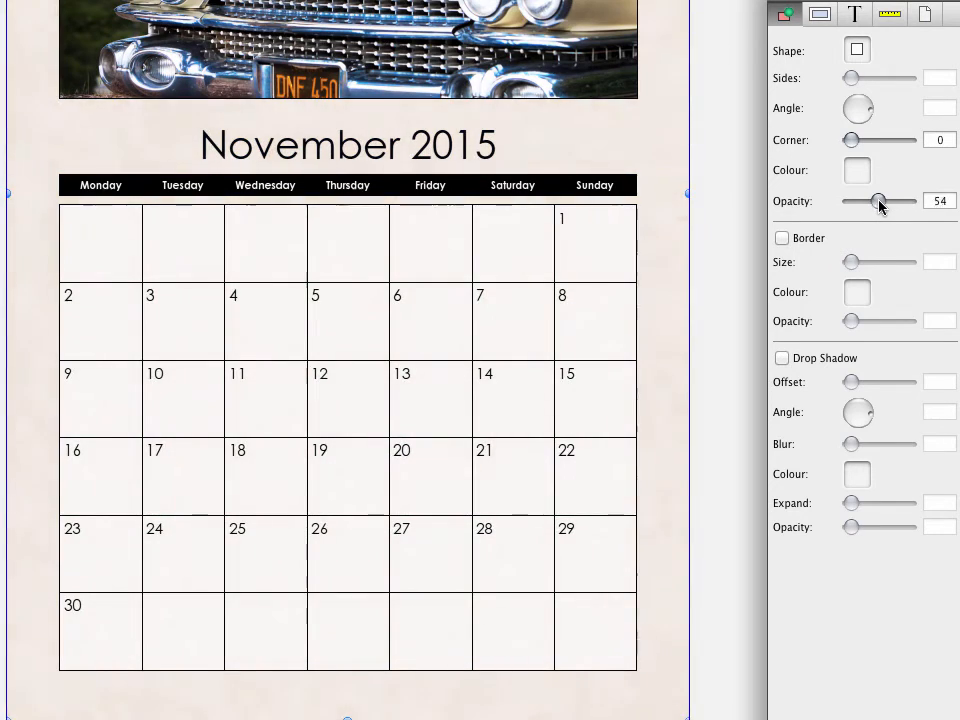
{"action": "left_click_drag", "start_coordinate": [882, 201], "coordinate": [869, 201]}
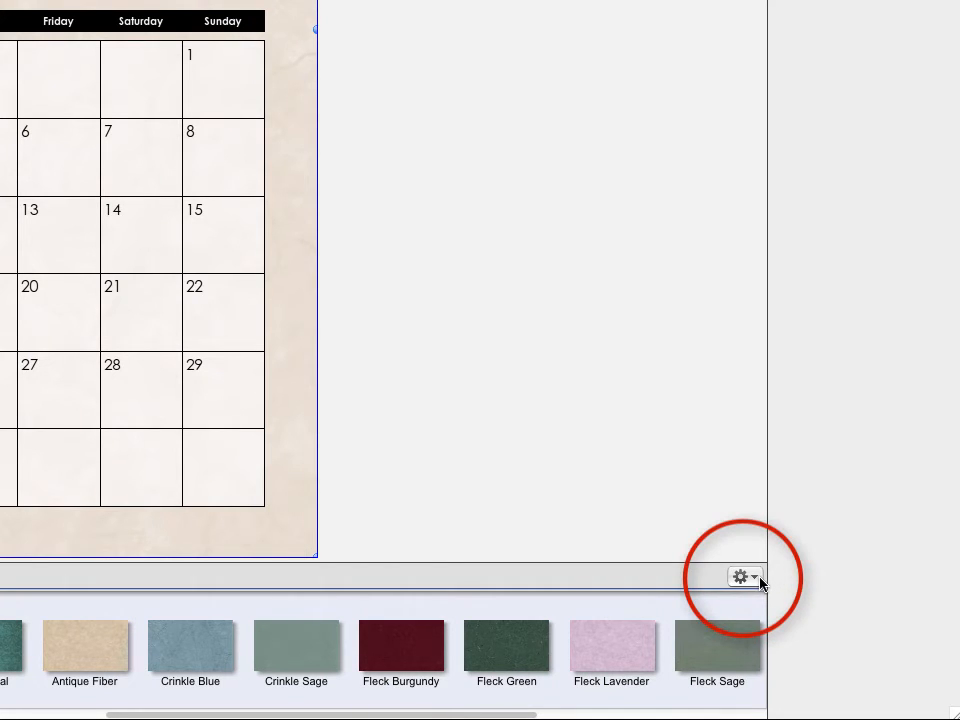
Open the backgrounds gear menu for more background options
{"action": "left_click", "coordinate": [744, 576]}
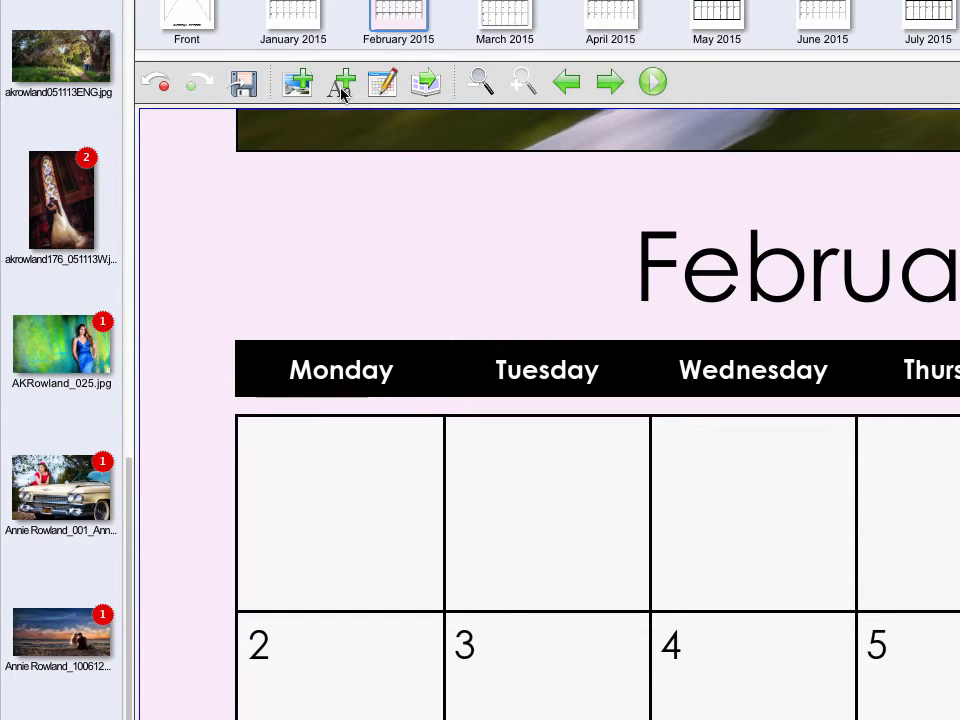
Add the note 'Nana's Birthday!' on February 3
{"action": "type", "text": "Nana's Birthday!"}
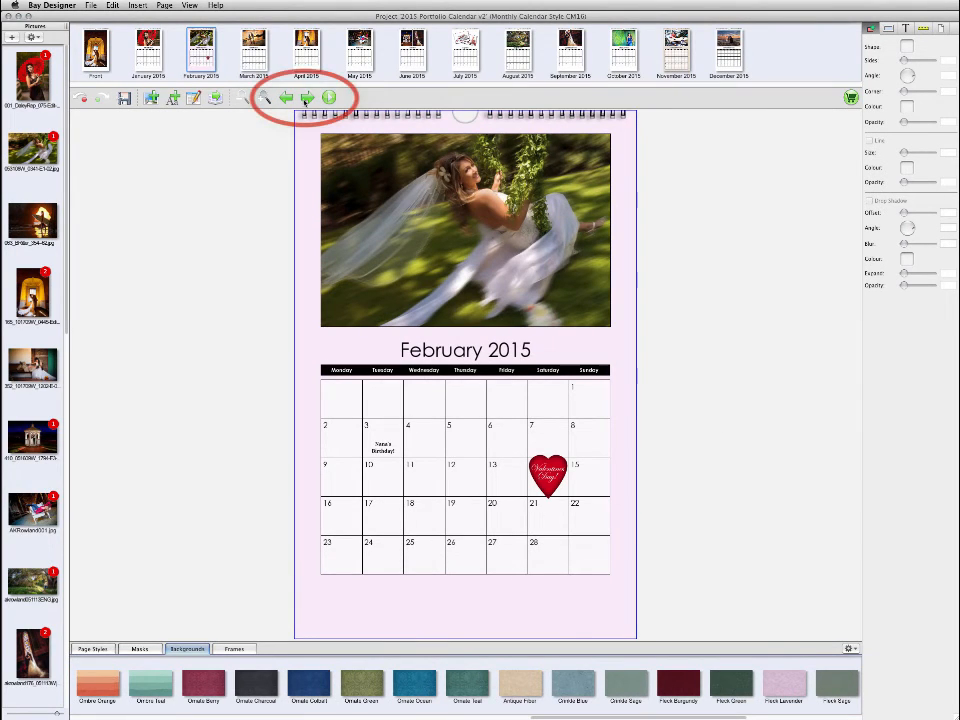
Page forward through March, April and June to the July baby-photo page
{"action": "left_click", "coordinate": [307, 97]}
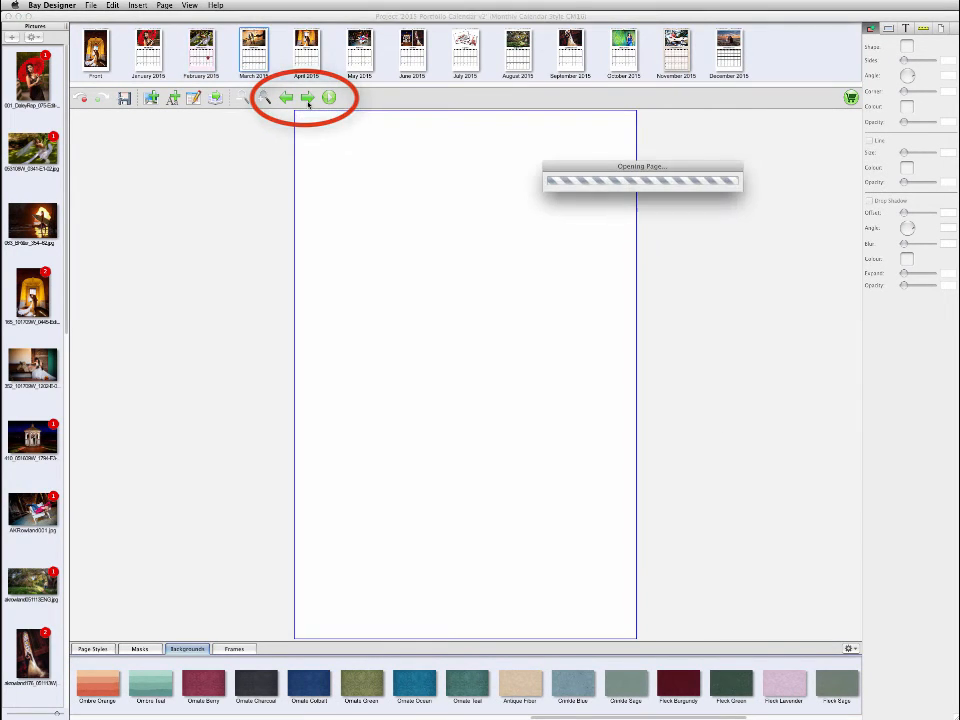
{"action": "left_click", "coordinate": [307, 97]}
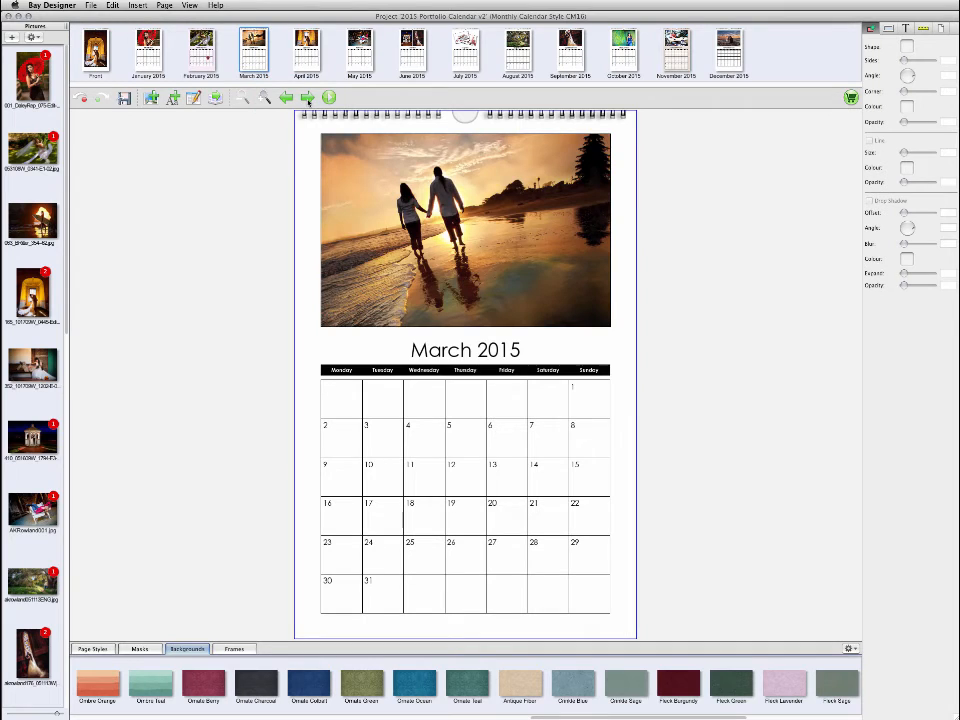
{"action": "left_click", "coordinate": [306, 50]}
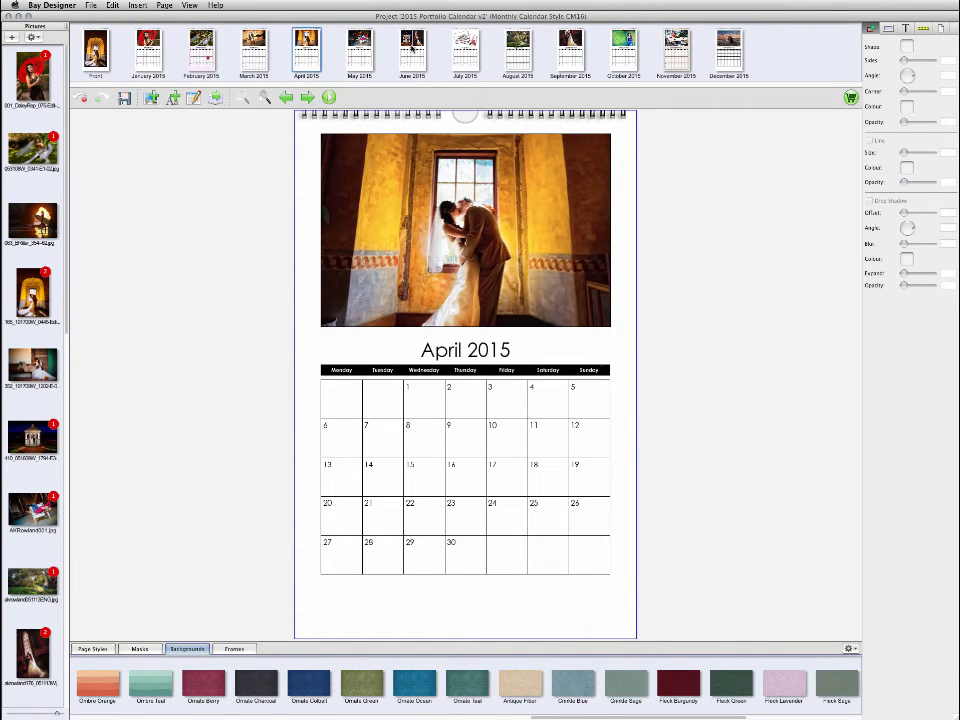
{"action": "left_click", "coordinate": [412, 50]}
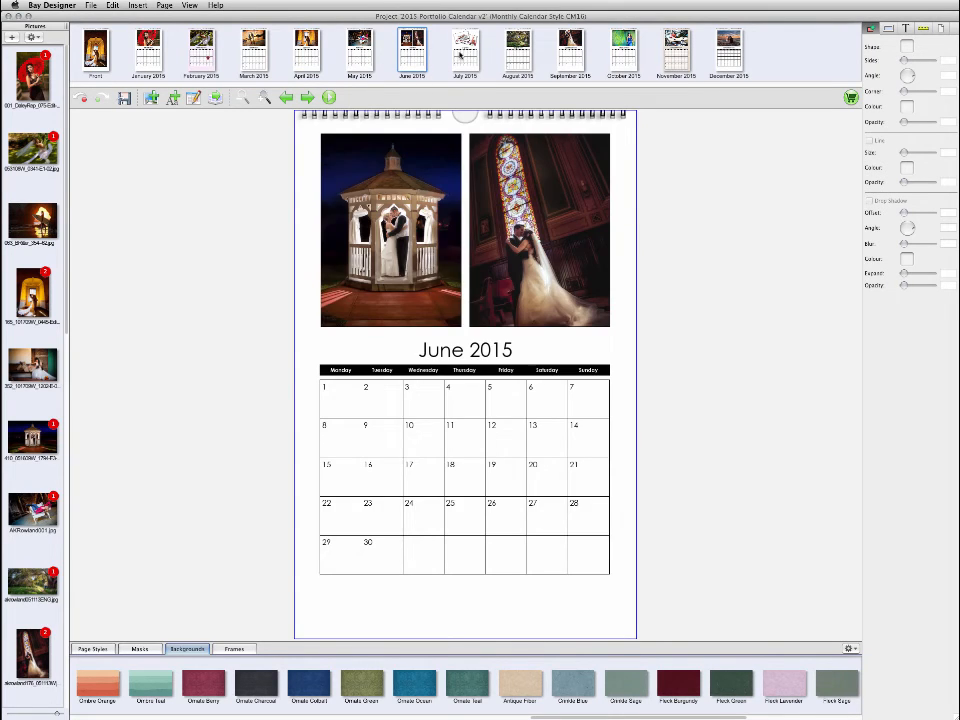
{"action": "left_click", "coordinate": [464, 48]}
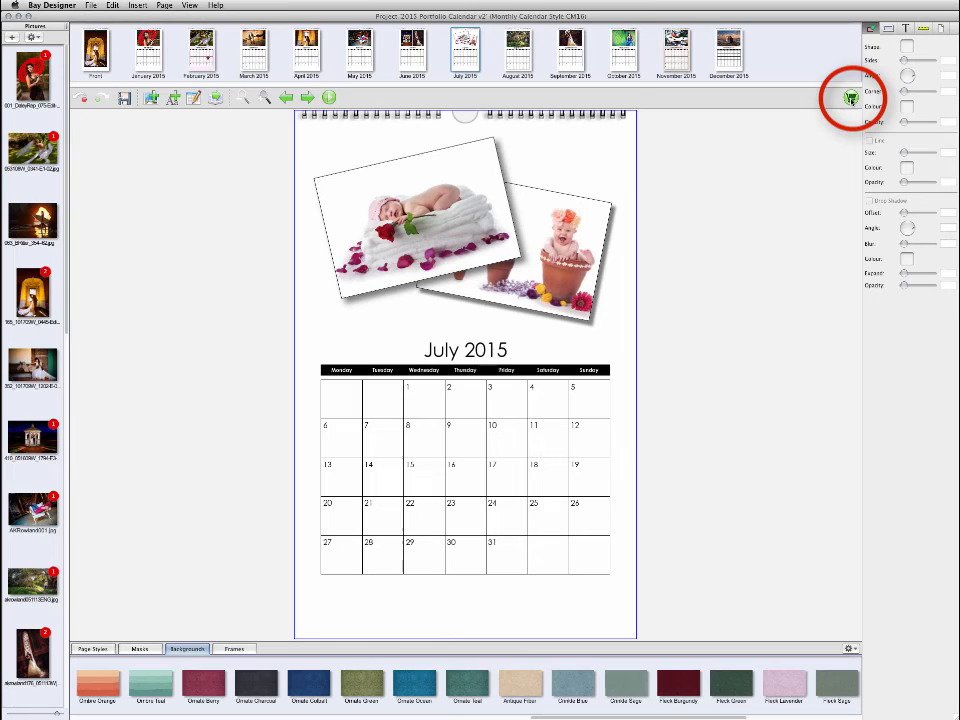
Run FlightCheck, review the low-quality picture warning, then open the May 2015 page
{"action": "left_click", "coordinate": [849, 97]}
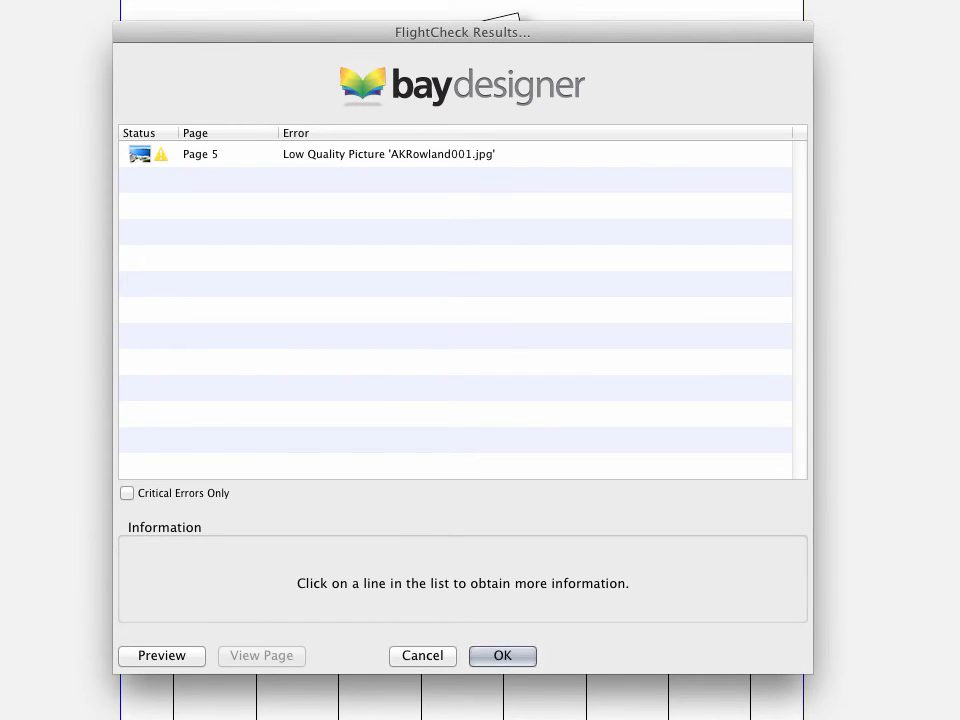
{"action": "mouse_move", "coordinate": [798, 181]}
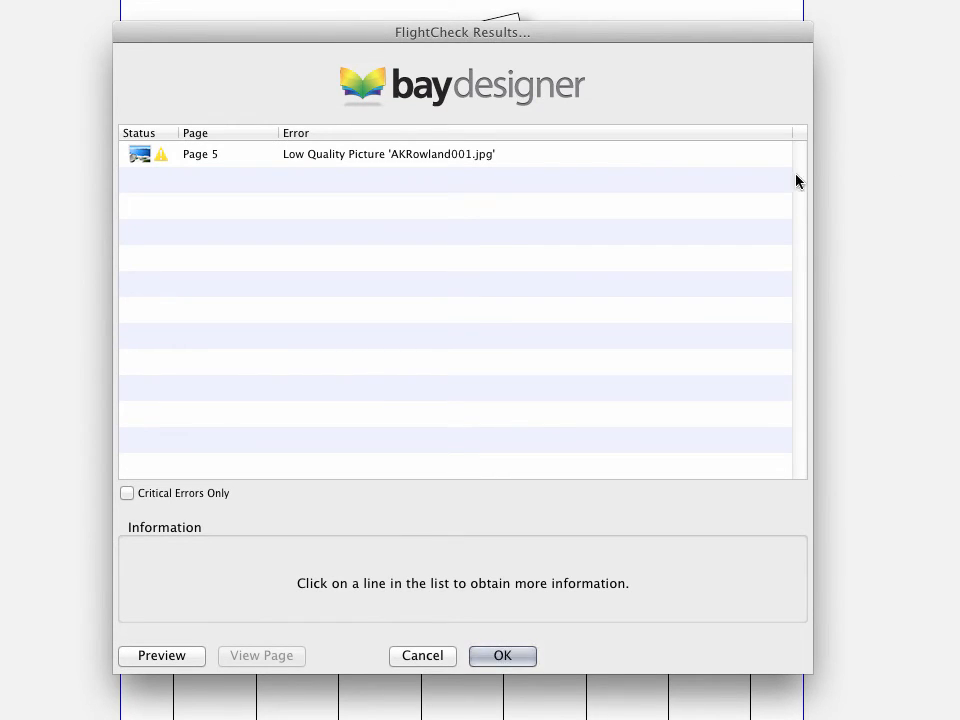
{"action": "left_click", "coordinate": [388, 154]}
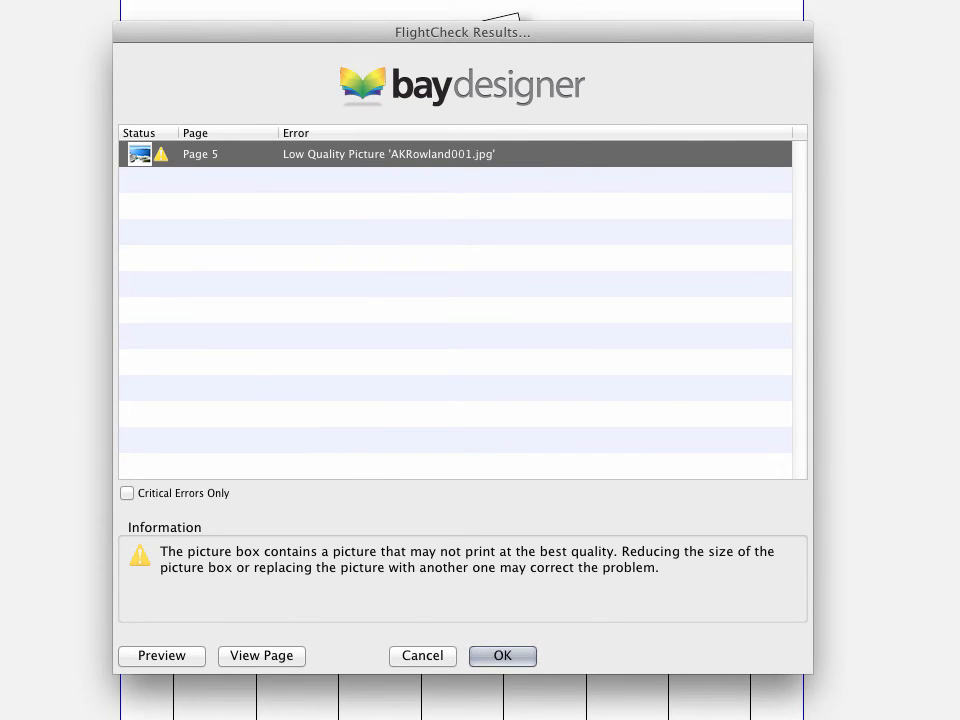
{"action": "left_click", "coordinate": [502, 655]}
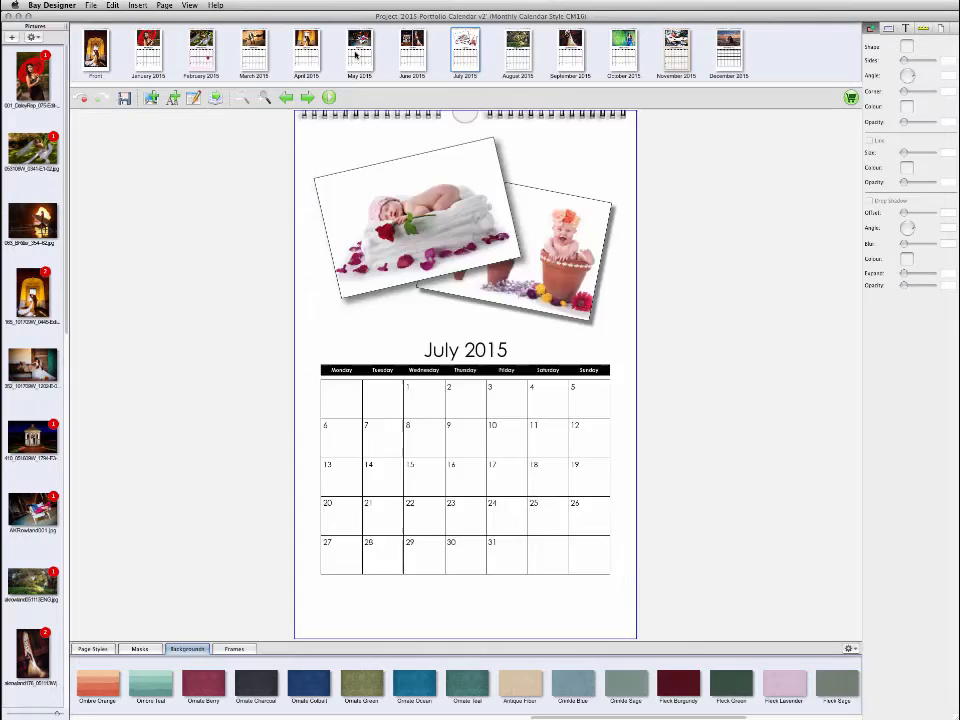
{"action": "left_click", "coordinate": [359, 53]}
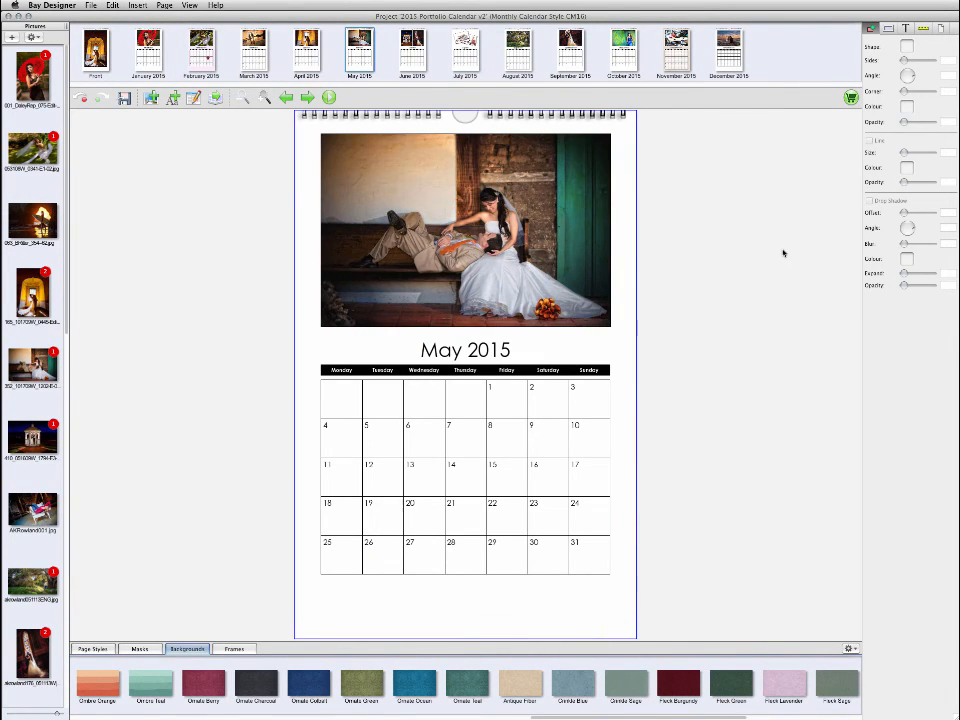
Accept the order disclaimer and launch the online order form
{"action": "left_click", "coordinate": [850, 97]}
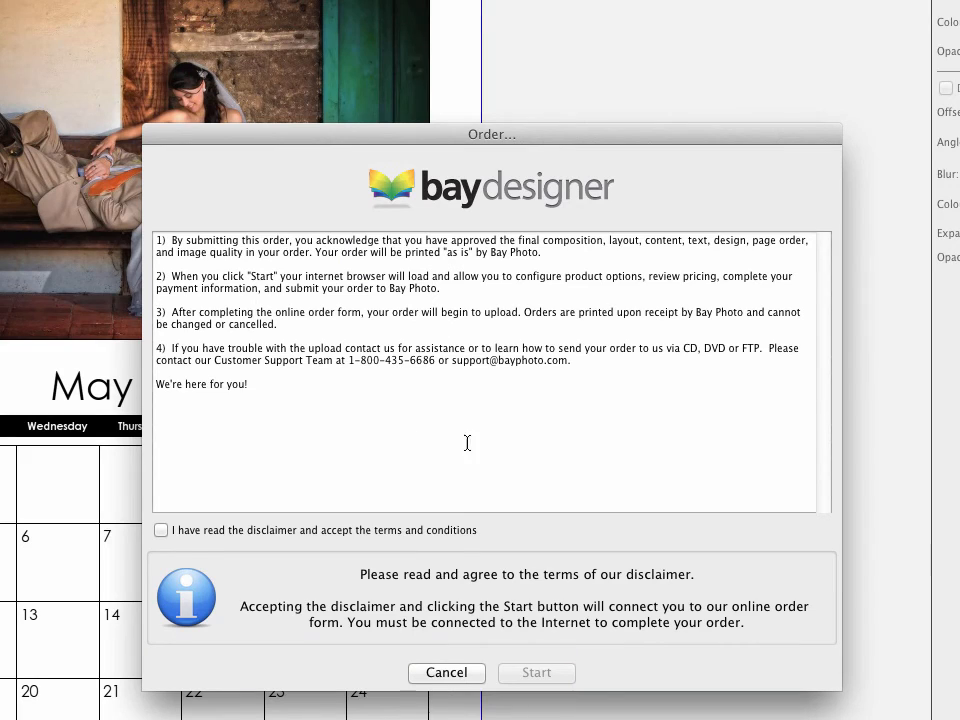
{"action": "left_click", "coordinate": [161, 530]}
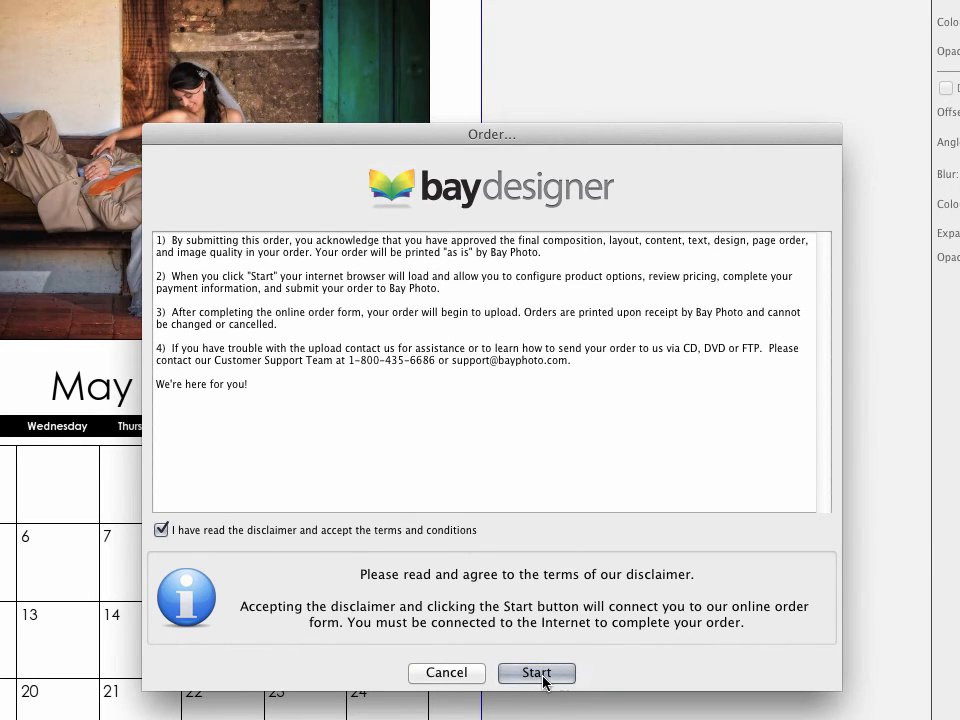
{"action": "left_click", "coordinate": [536, 672]}
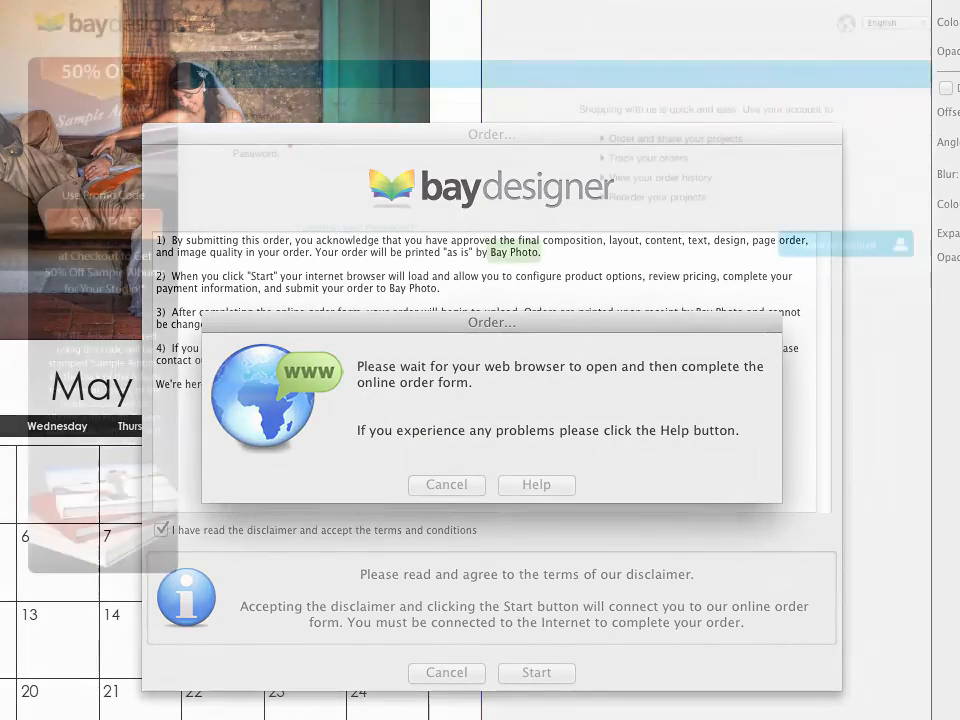
{"action": "left_click", "coordinate": [536, 672]}
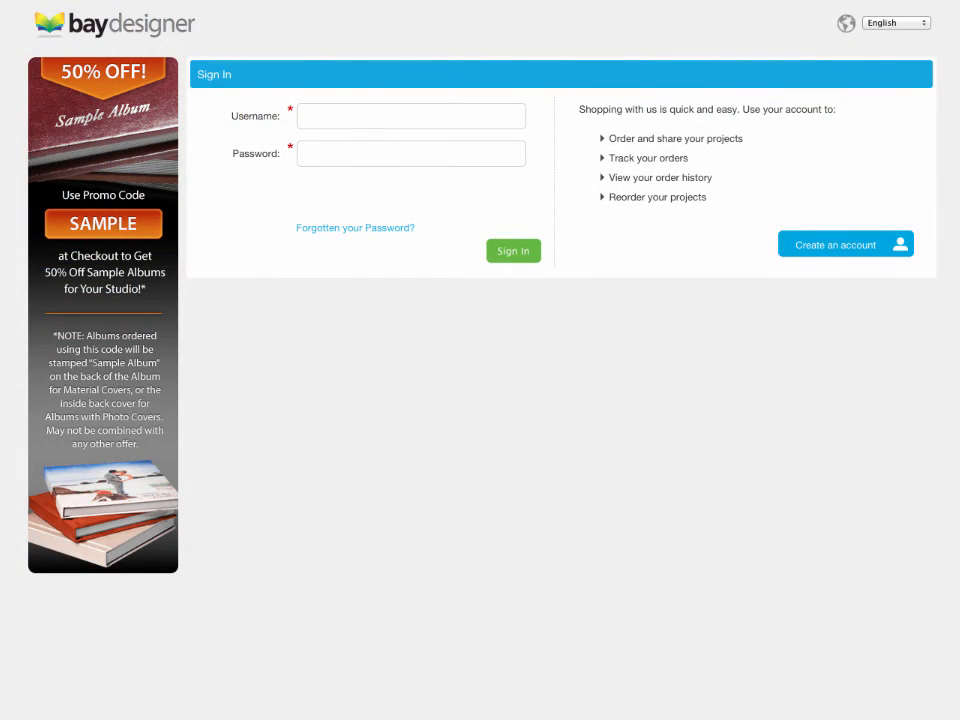
Sign in to the Bay Photo ordering account with the username and password
{"action": "left_click", "coordinate": [410, 116]}
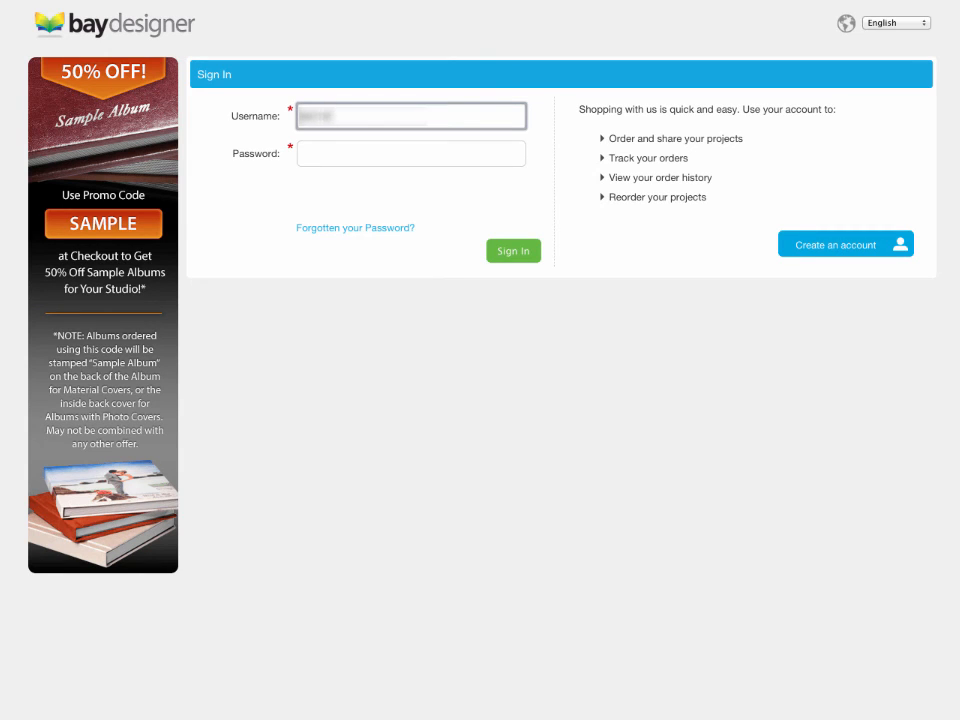
{"action": "type", "text": "•••••"}
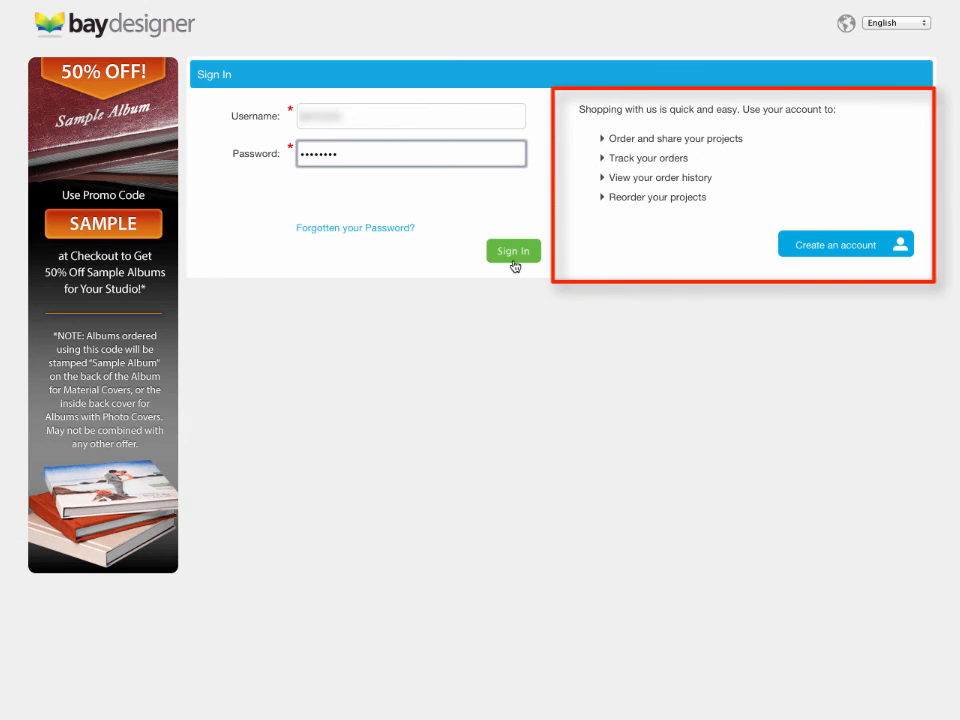
{"action": "left_click", "coordinate": [513, 251]}
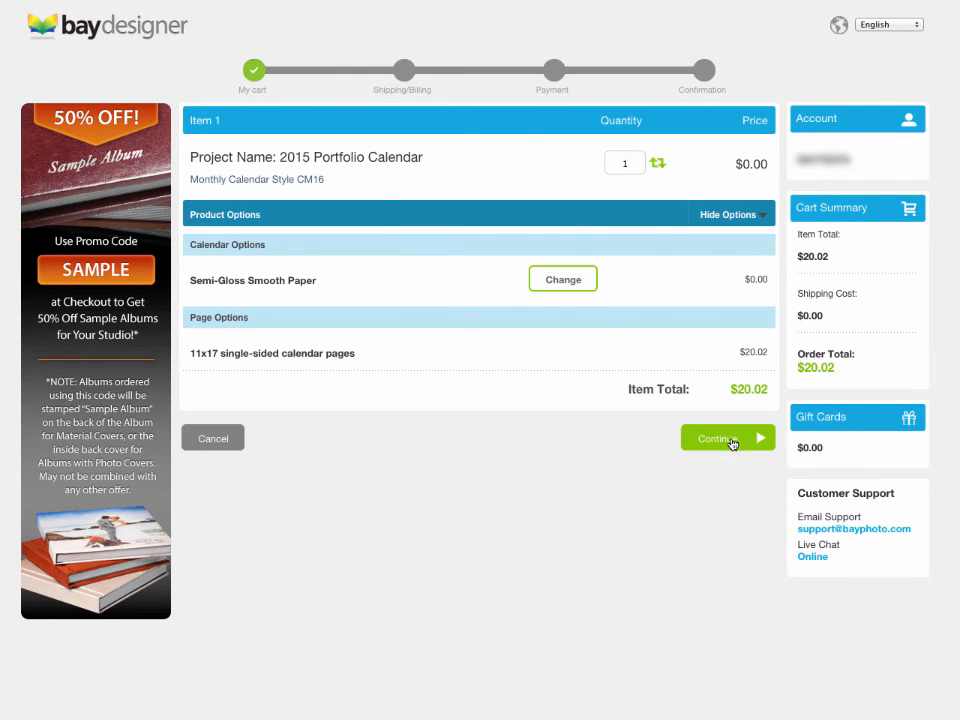
Check out the cart with 2-Day shipping for a $32.02 total
{"action": "left_click", "coordinate": [727, 438]}
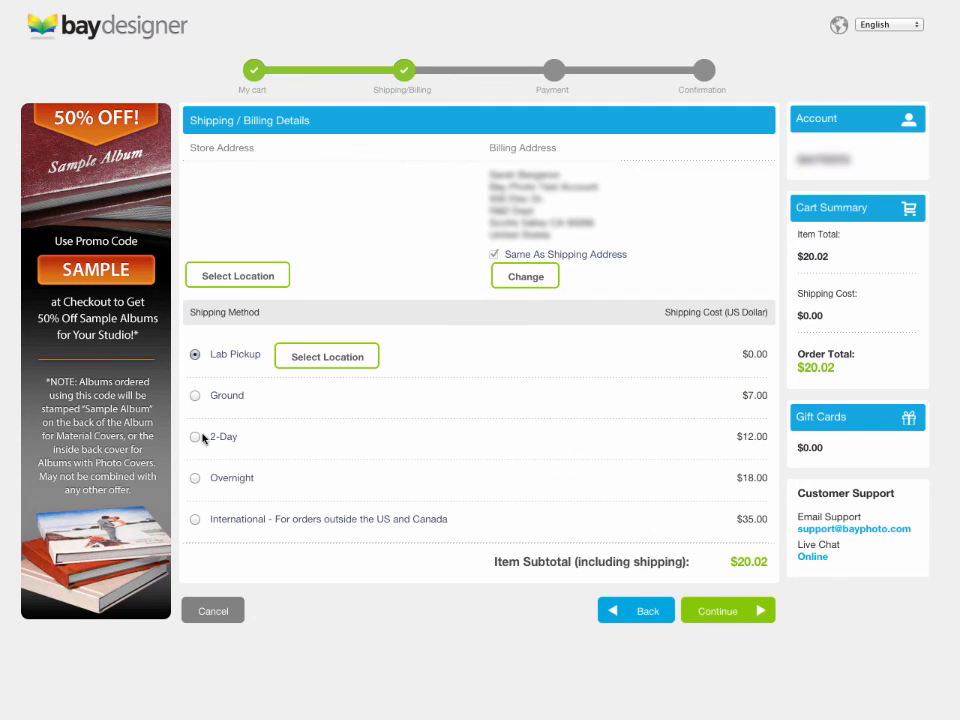
{"action": "left_click", "coordinate": [195, 437]}
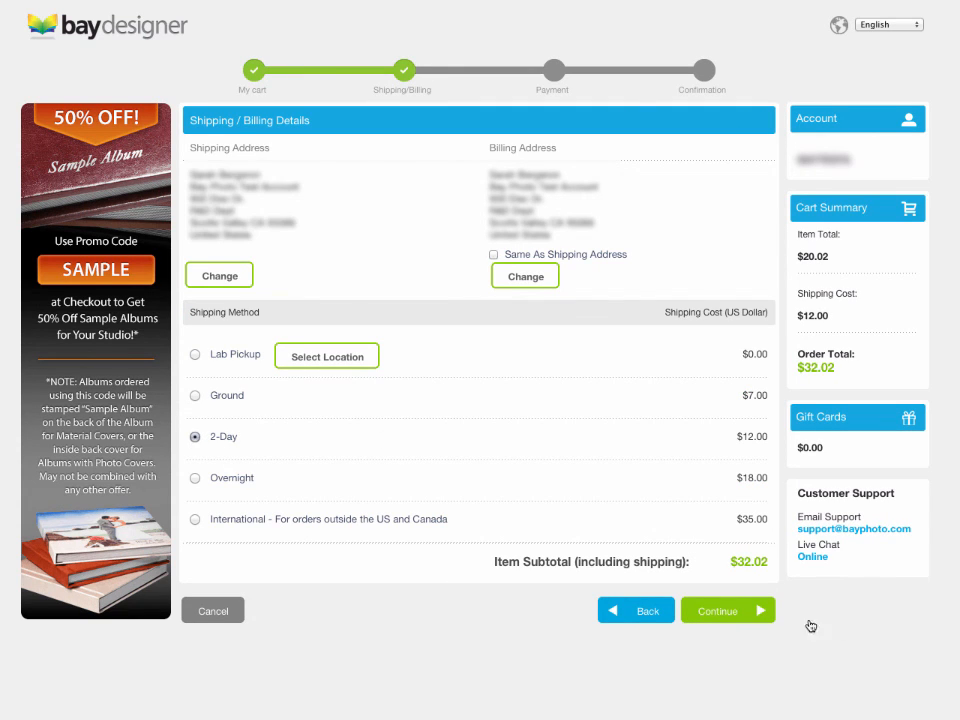
{"action": "left_click", "coordinate": [727, 610]}
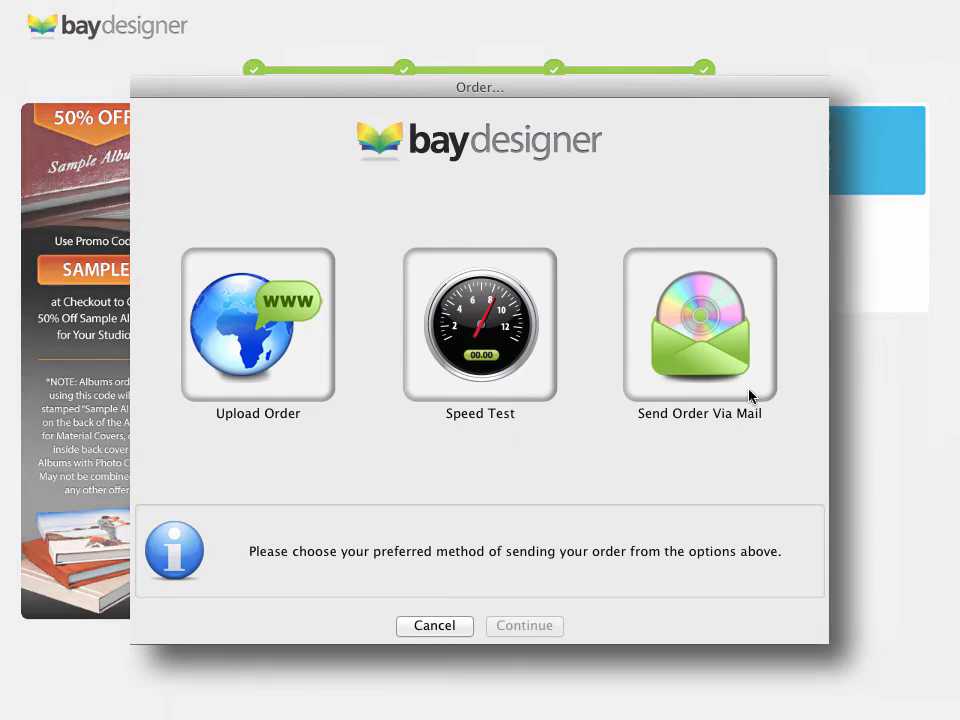
Close the Order dialog's sending options and select the wedding photo under the stone arch
{"action": "left_click", "coordinate": [258, 323]}
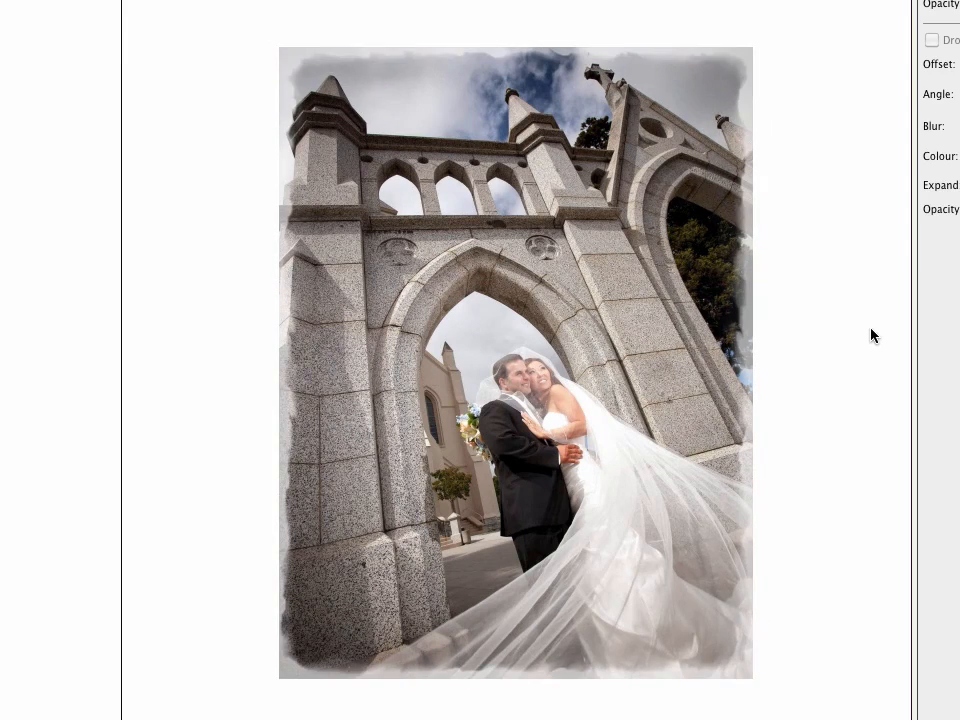
{"action": "left_click", "coordinate": [516, 362]}
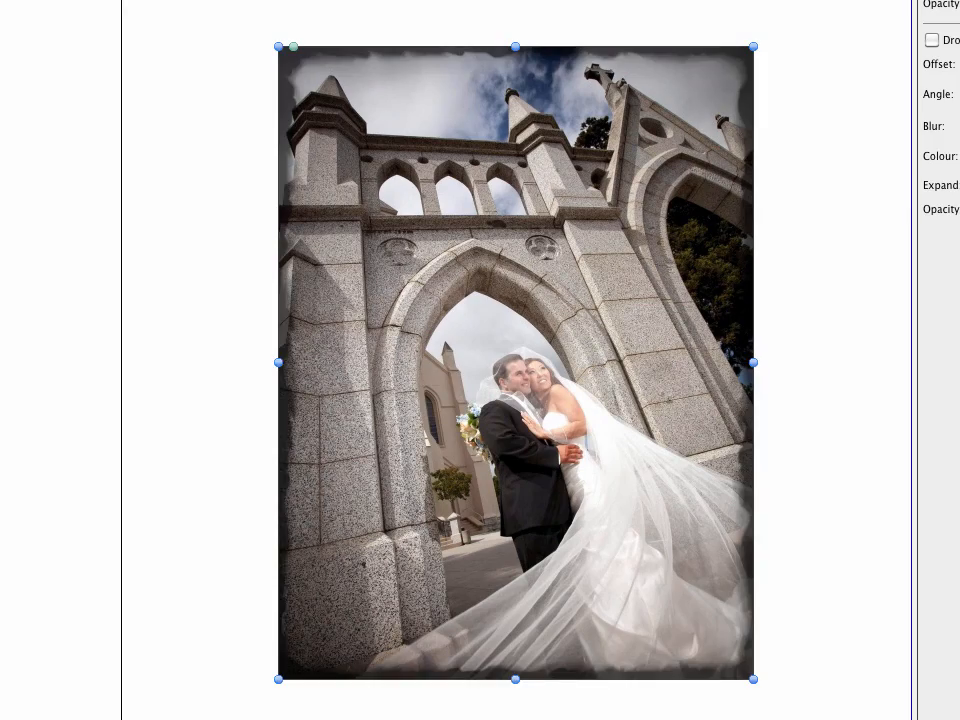